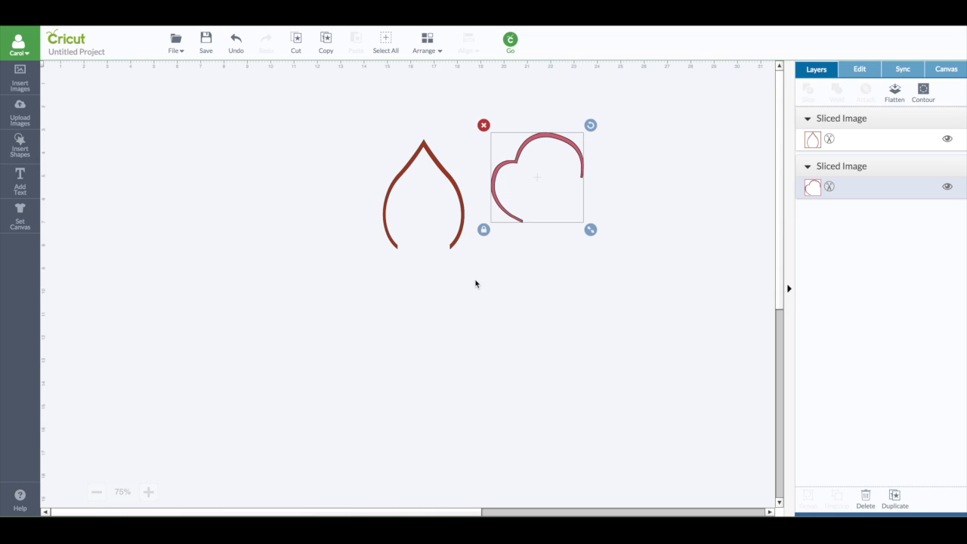
{"action": "mouse_move", "coordinate": [196, 218]}
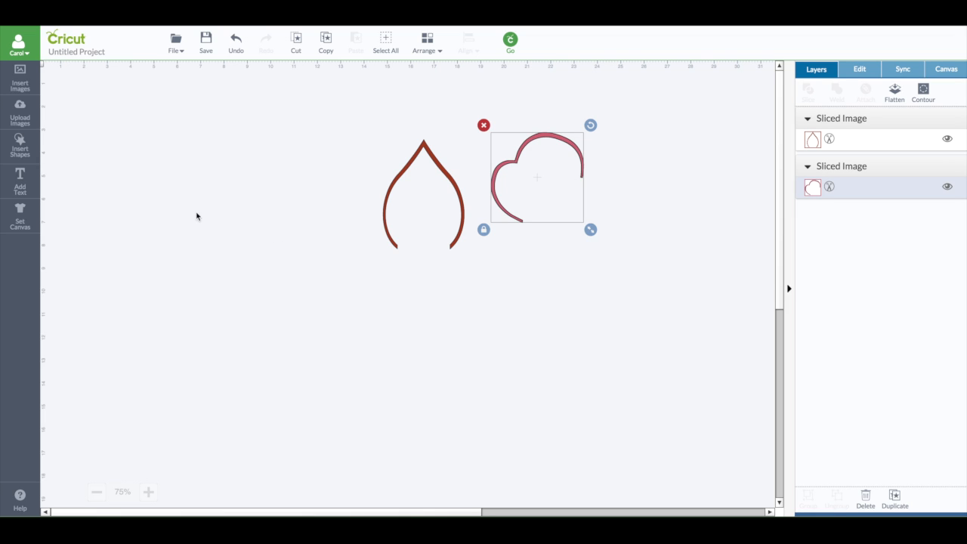
{"action": "mouse_move", "coordinate": [414, 164]}
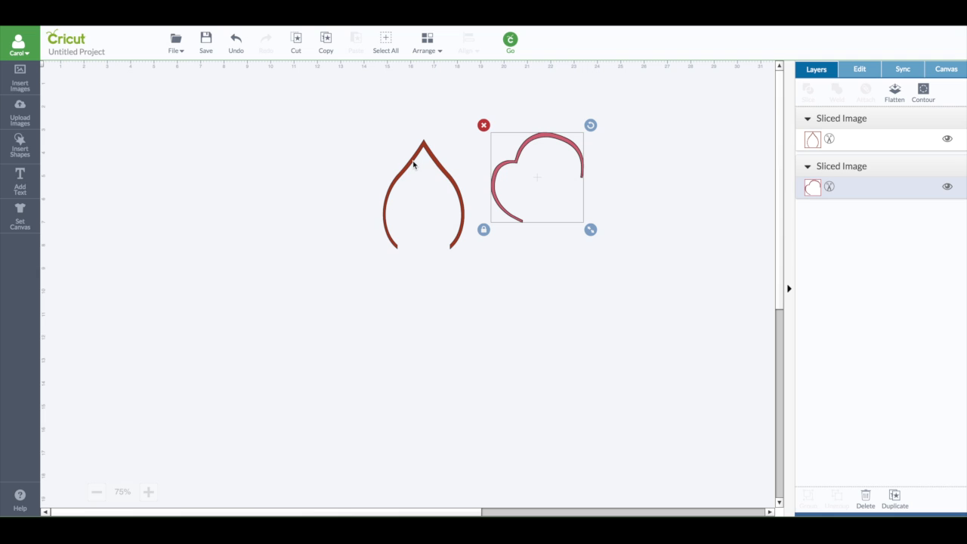
Search the image library for 'leaf' and choose the solid red Fall Leaves leaf
{"action": "left_click", "coordinate": [423, 194]}
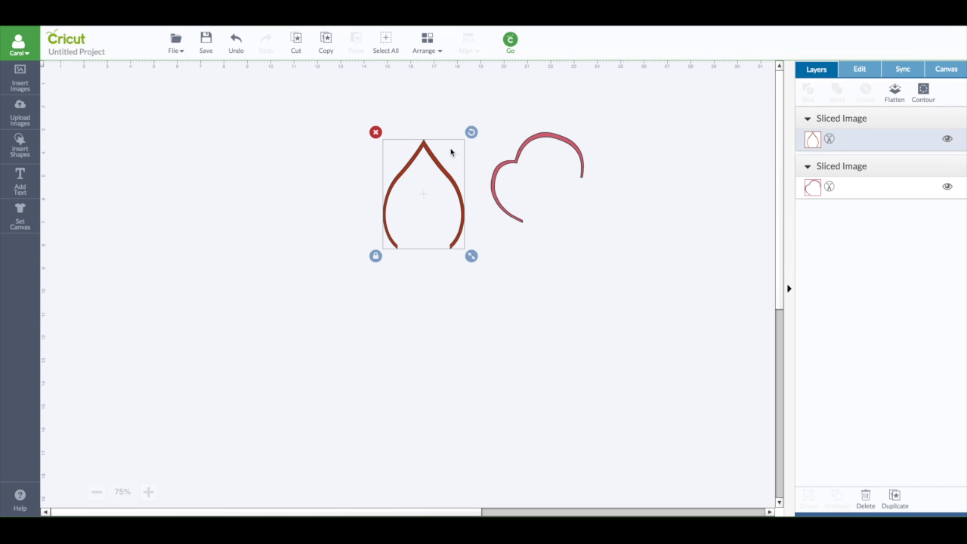
{"action": "mouse_move", "coordinate": [37, 81]}
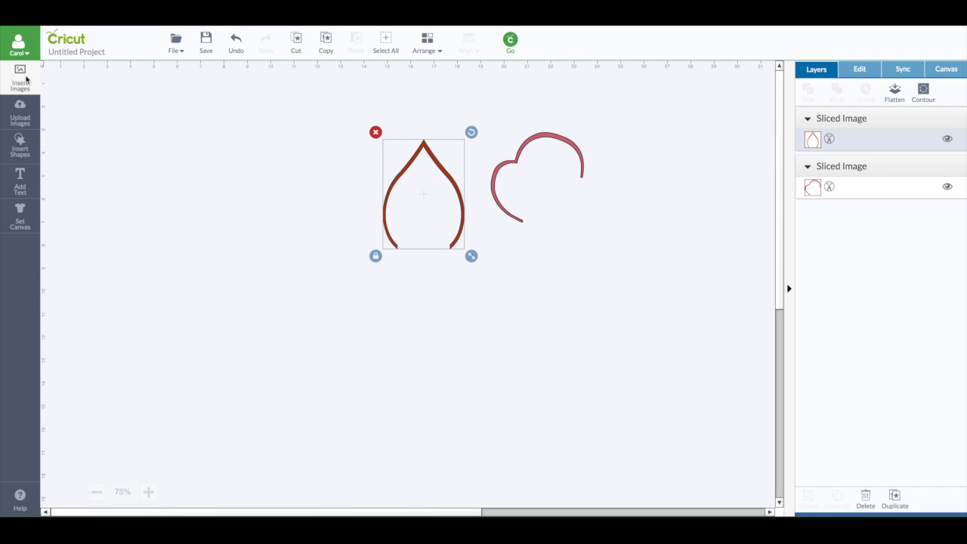
{"action": "left_click", "coordinate": [20, 76]}
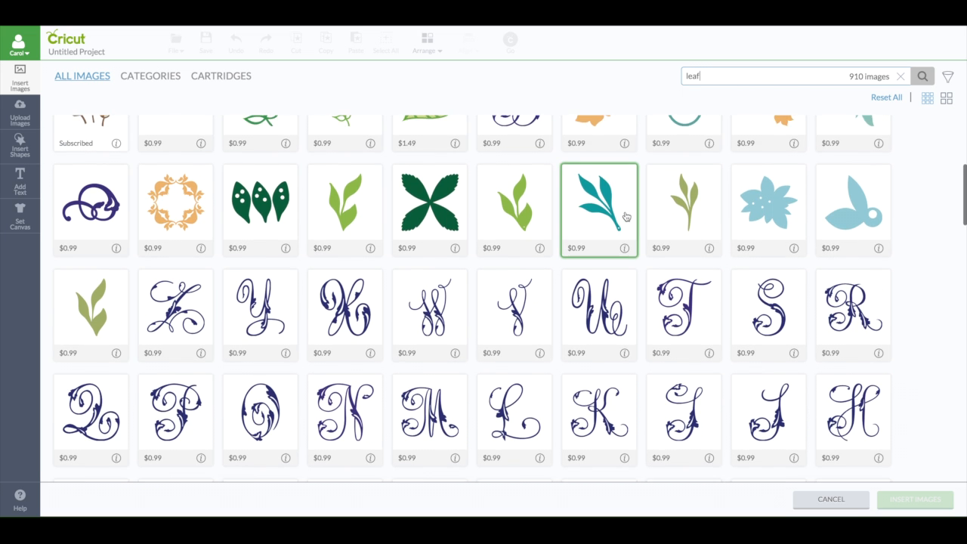
{"action": "scroll", "scroll_direction": "down", "scroll_amount": 3}
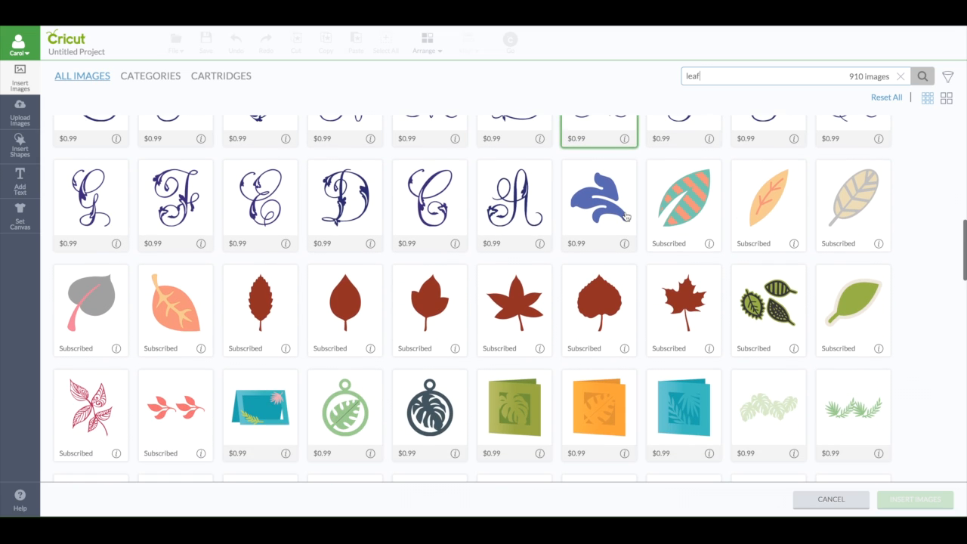
{"action": "left_click", "coordinate": [344, 309]}
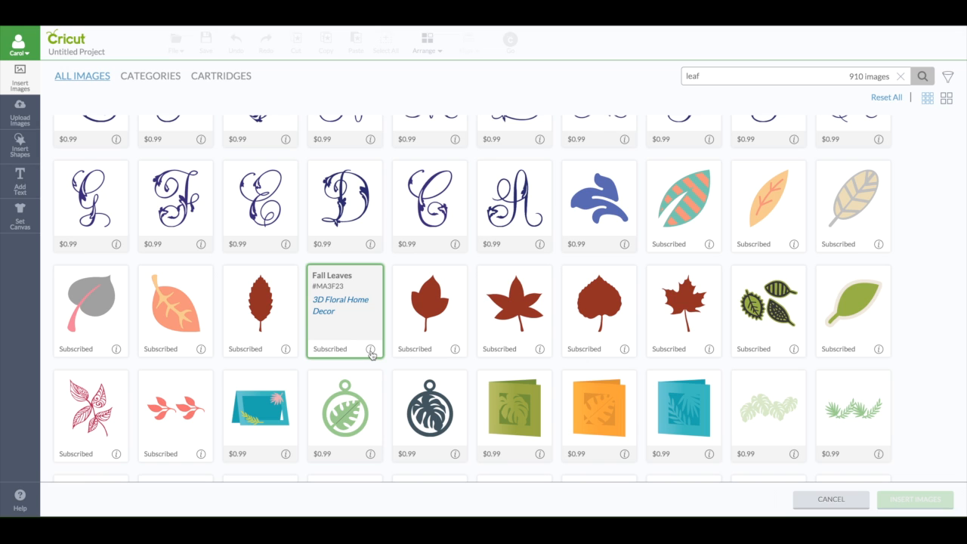
{"action": "left_click", "coordinate": [345, 310]}
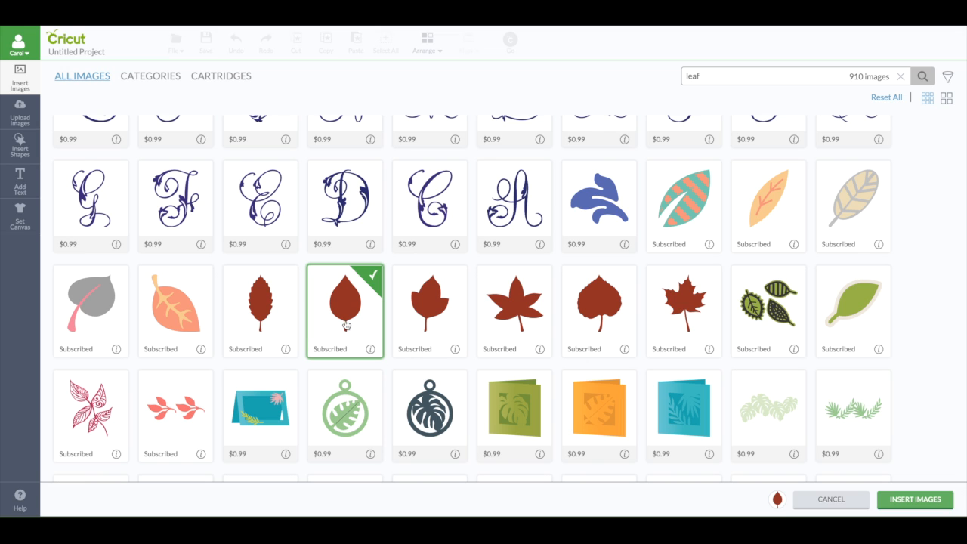
Also choose the pink heart-shaped Leaf image and insert both leaves onto the canvas
{"action": "scroll", "scroll_direction": "down", "scroll_amount": 3}
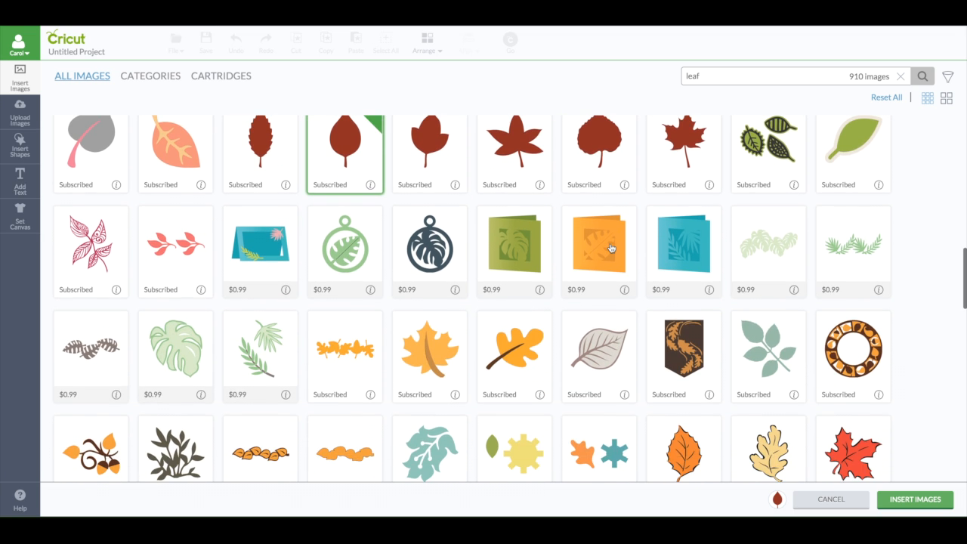
{"action": "scroll", "scroll_direction": "down", "scroll_amount": 3}
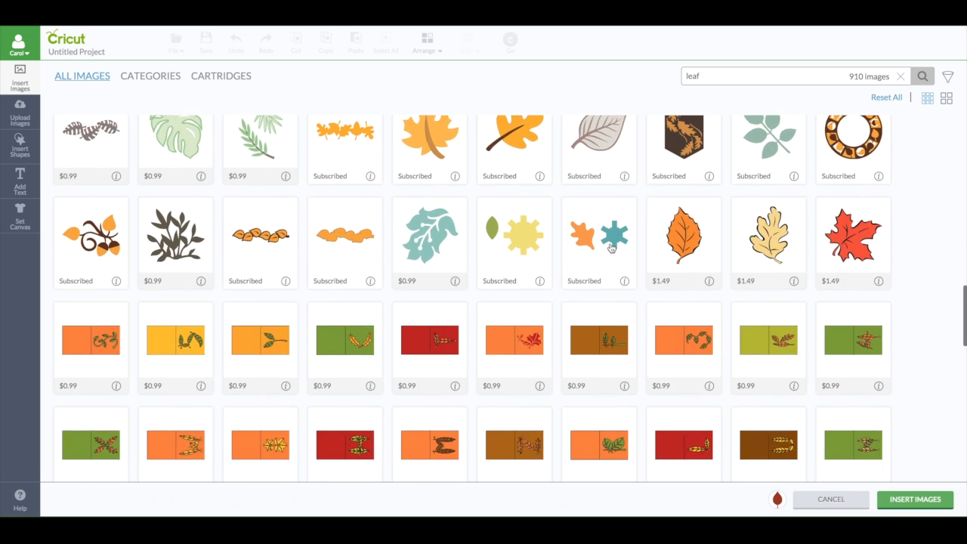
{"action": "scroll", "scroll_direction": "down", "scroll_amount": 3}
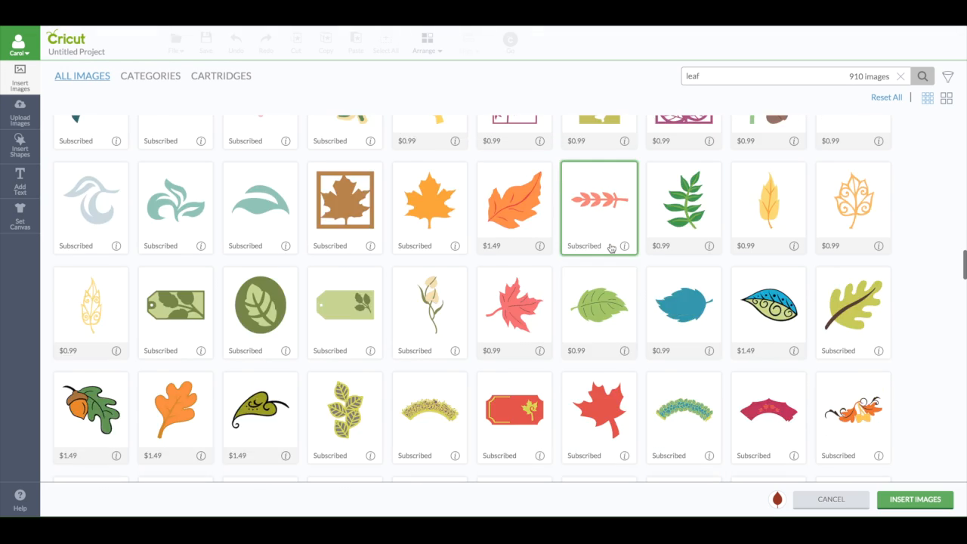
{"action": "scroll", "scroll_direction": "down", "scroll_amount": 3}
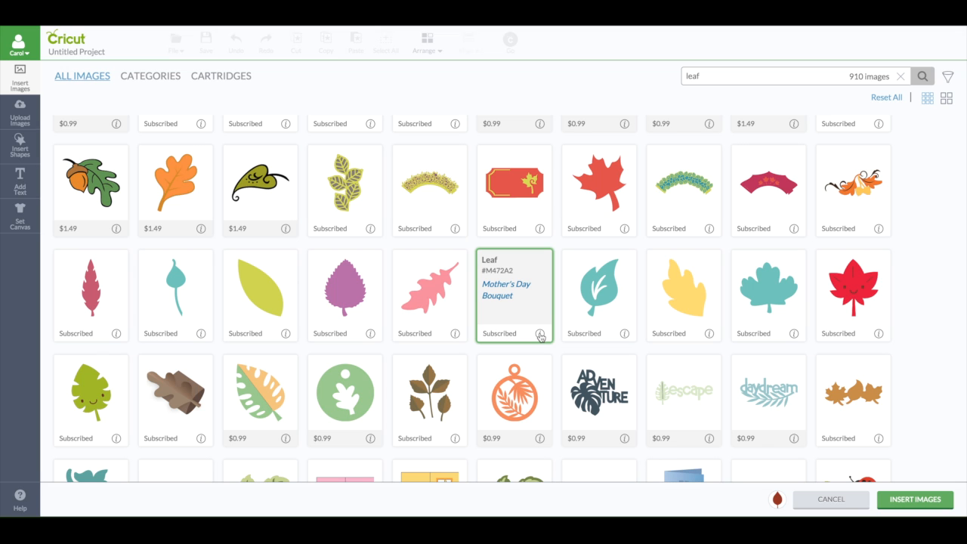
{"action": "left_click", "coordinate": [513, 295]}
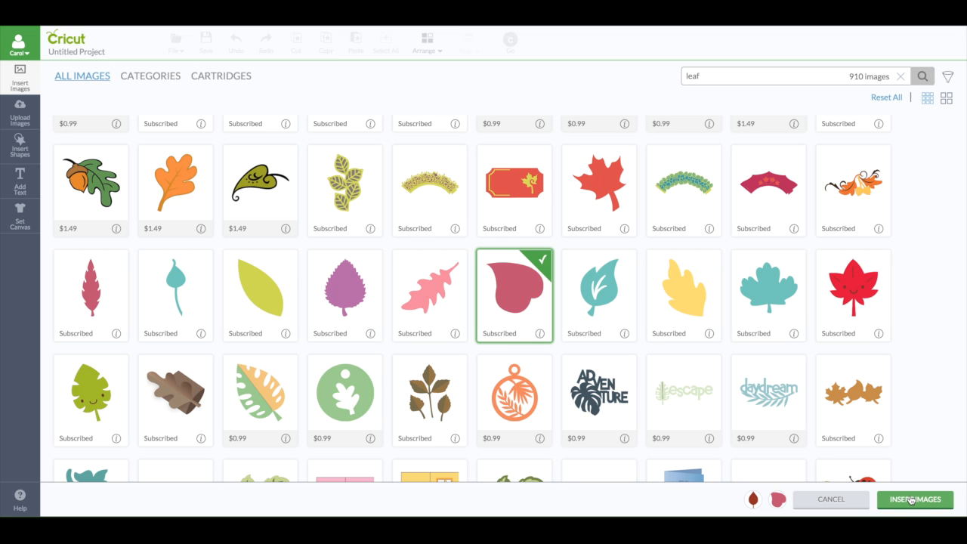
{"action": "left_click", "coordinate": [915, 498]}
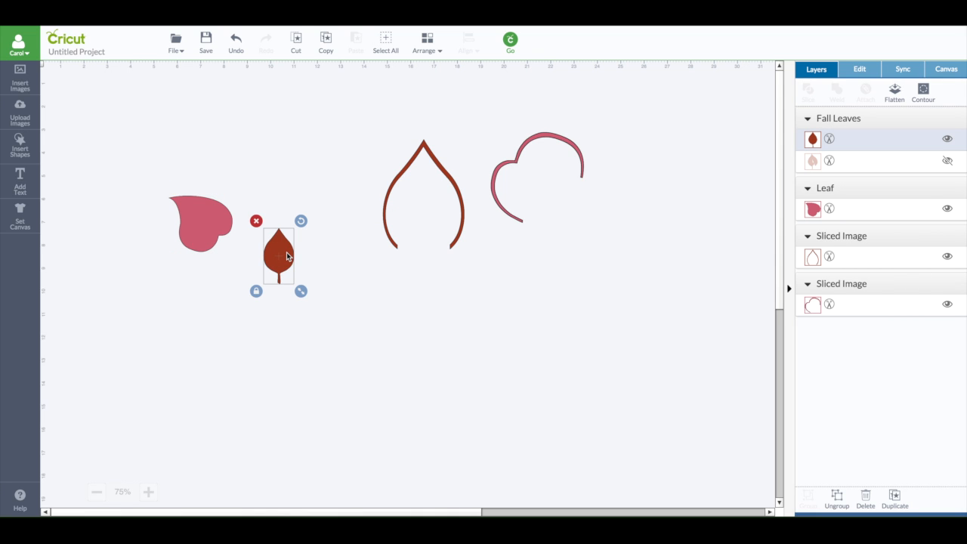
{"action": "mouse_move", "coordinate": [278, 259]}
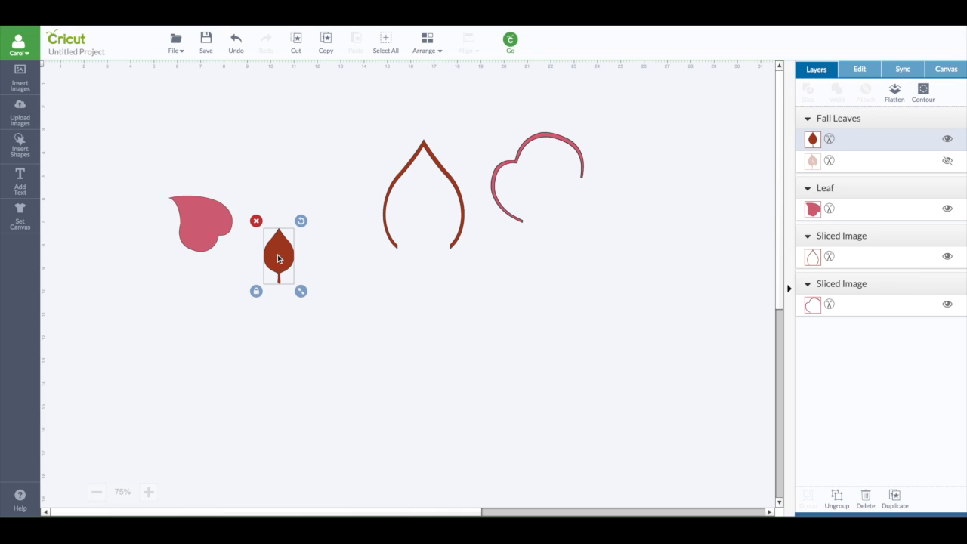
{"action": "mouse_move", "coordinate": [290, 257]}
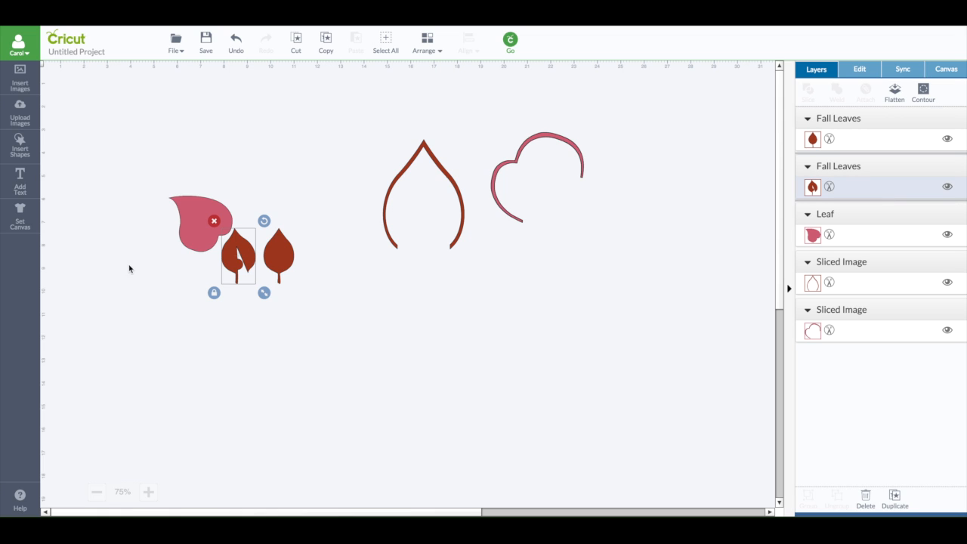
{"action": "mouse_move", "coordinate": [245, 263]}
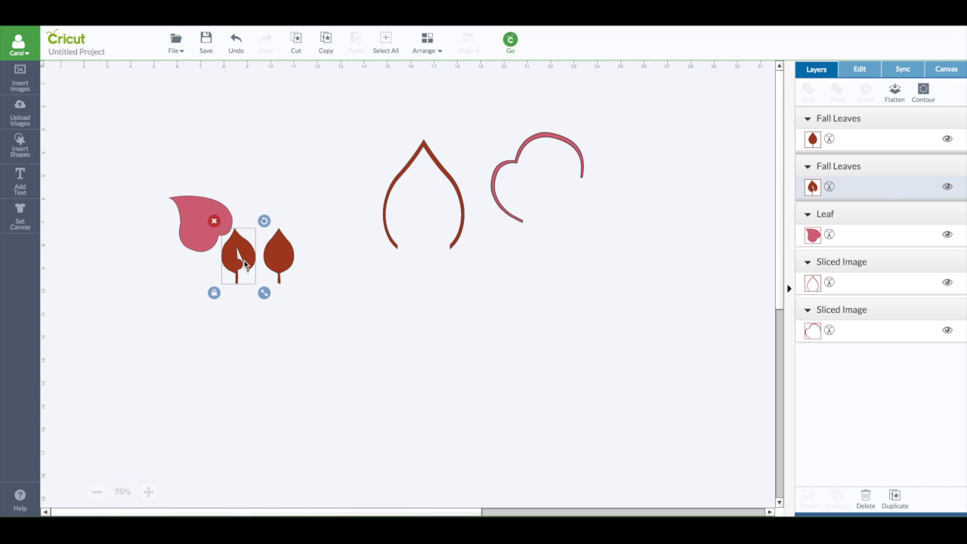
{"action": "mouse_move", "coordinate": [214, 230]}
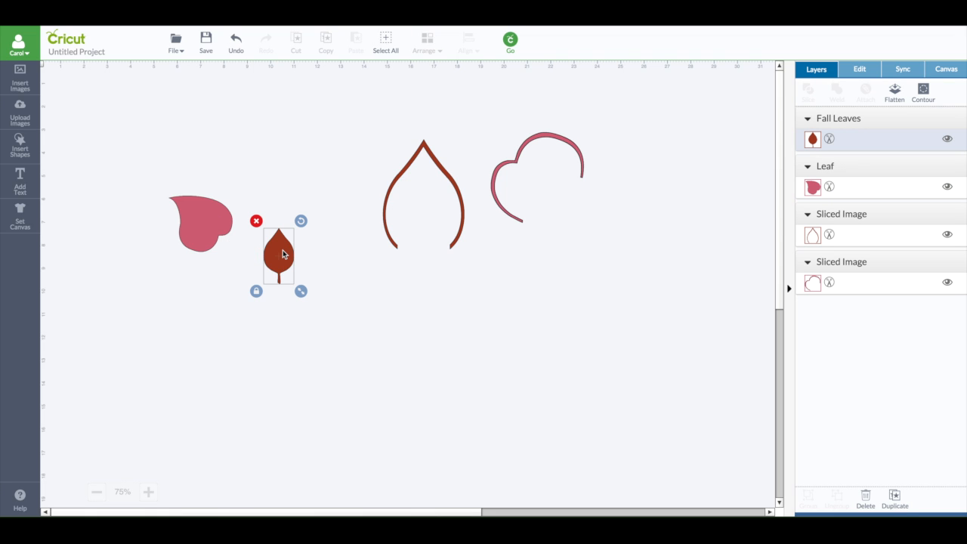
Enlarge the red leaf and slice its stem away with a square, leaving a flat-bottomed teardrop
{"action": "left_click_drag", "start_coordinate": [300, 290], "coordinate": [329, 344]}
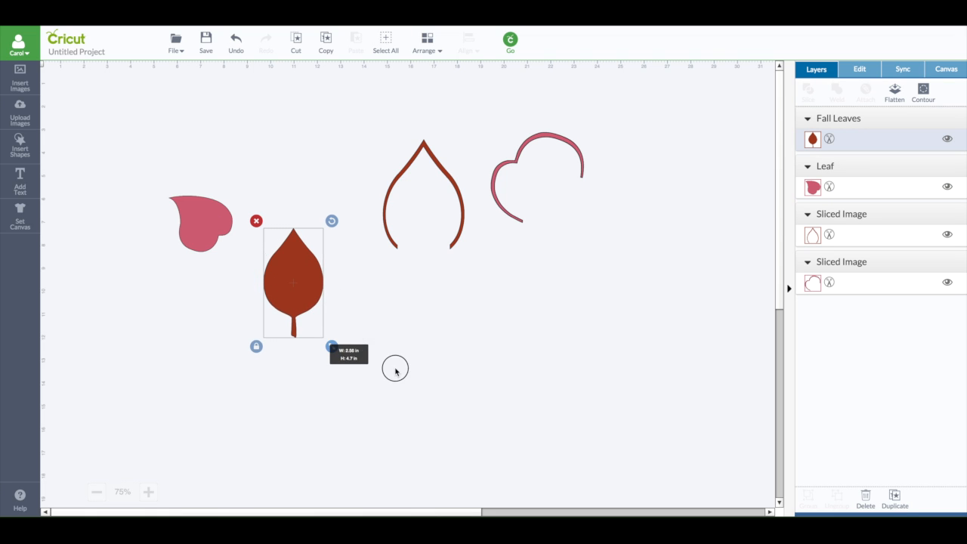
{"action": "left_click_drag", "start_coordinate": [331, 346], "coordinate": [368, 411]}
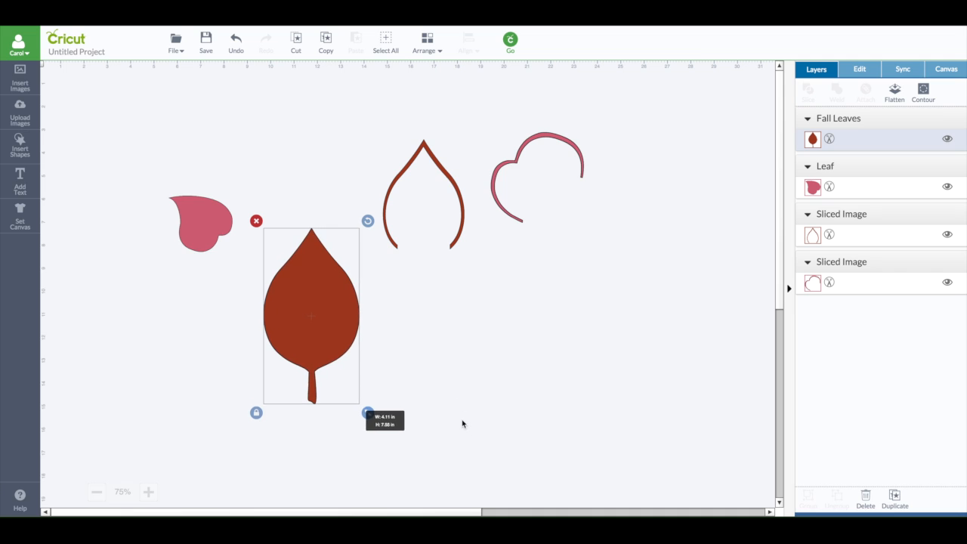
{"action": "mouse_move", "coordinate": [295, 334]}
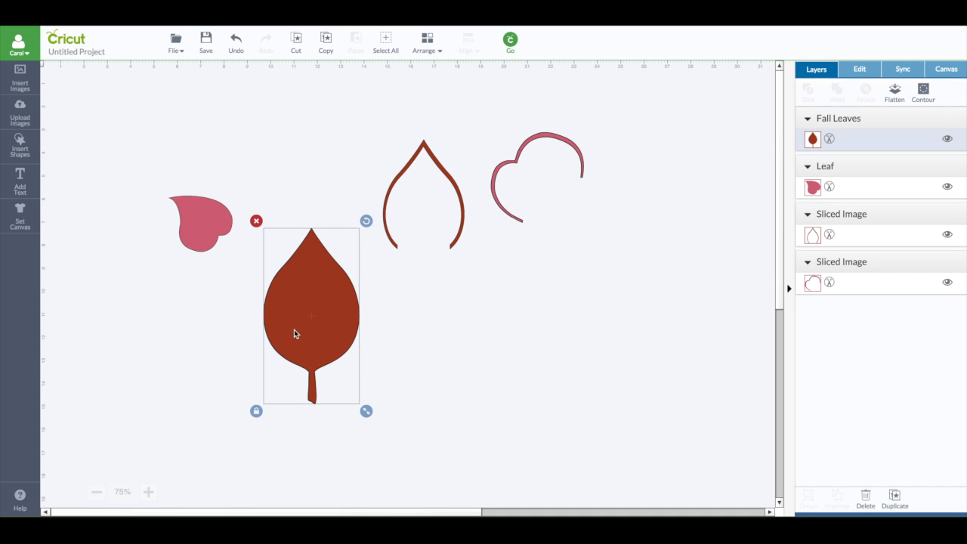
{"action": "left_click", "coordinate": [20, 145]}
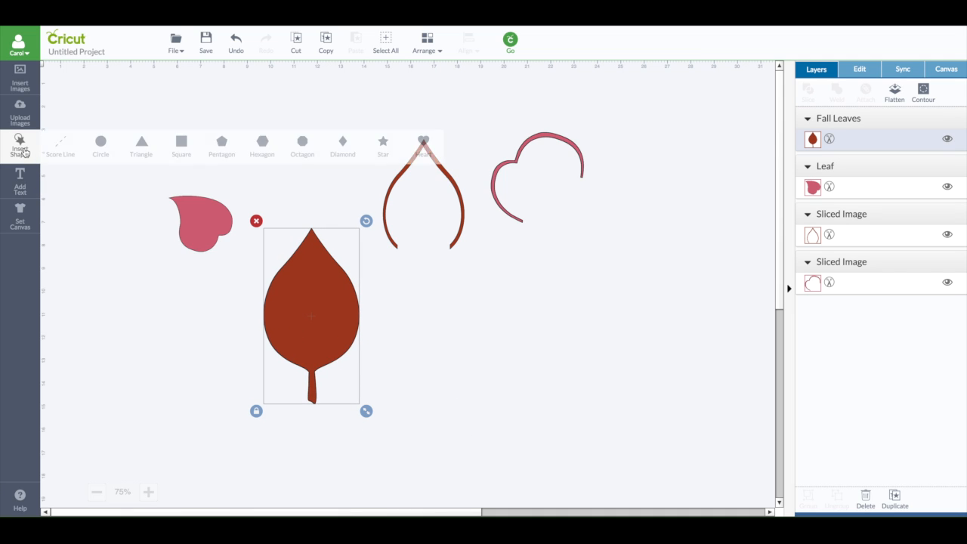
{"action": "left_click", "coordinate": [181, 141]}
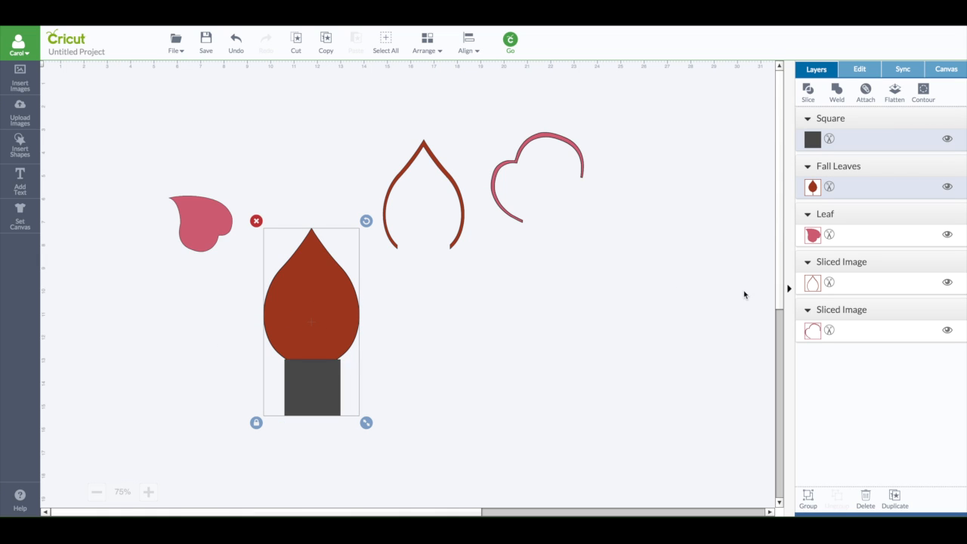
{"action": "mouse_move", "coordinate": [362, 278]}
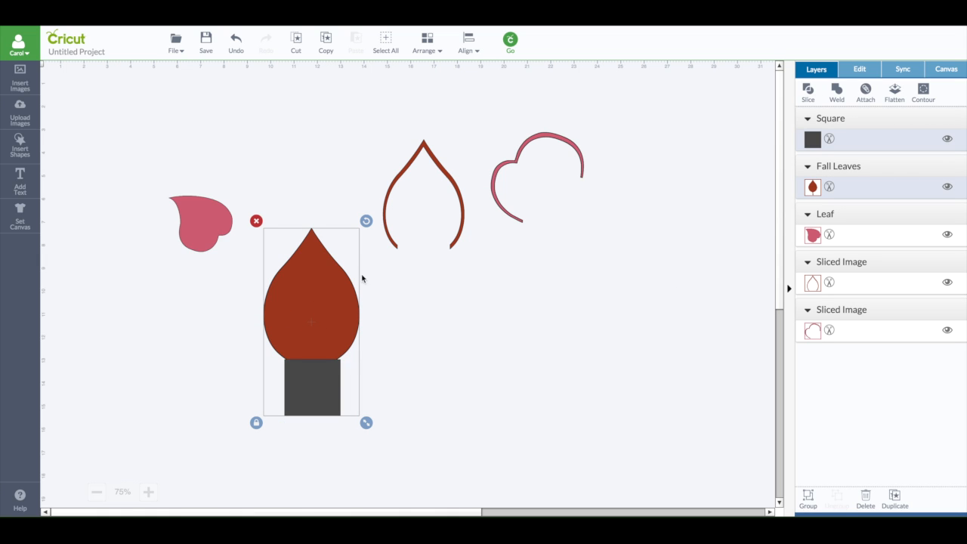
{"action": "mouse_move", "coordinate": [766, 148]}
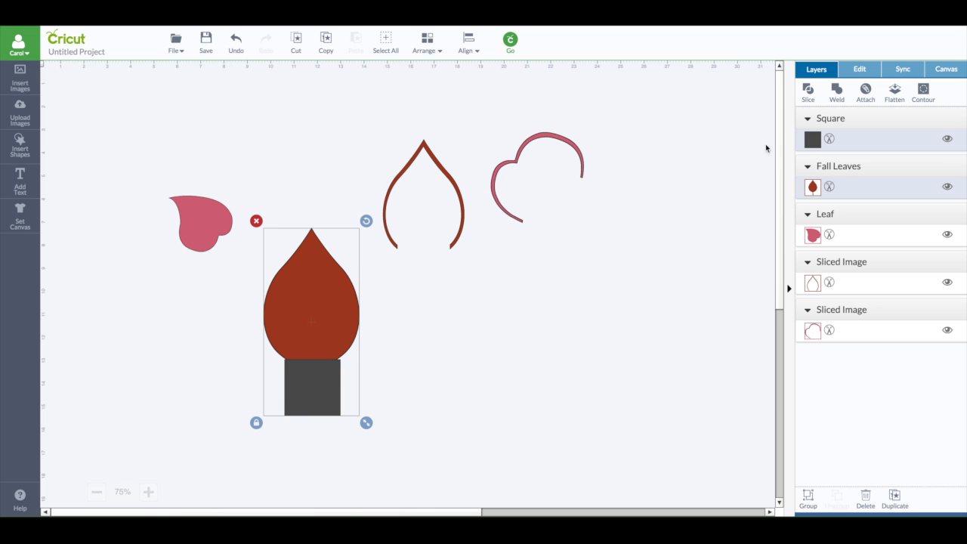
{"action": "left_click", "coordinate": [806, 91]}
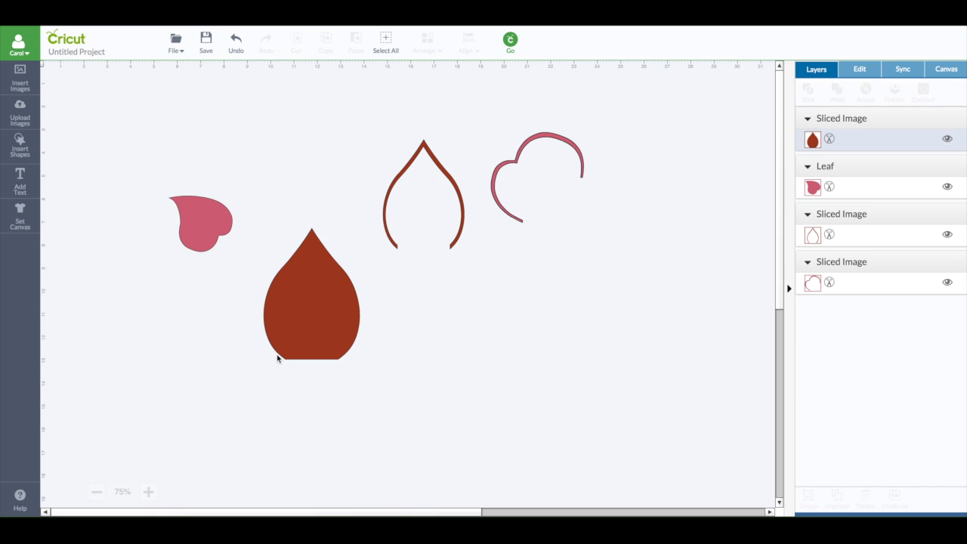
{"action": "mouse_move", "coordinate": [285, 320]}
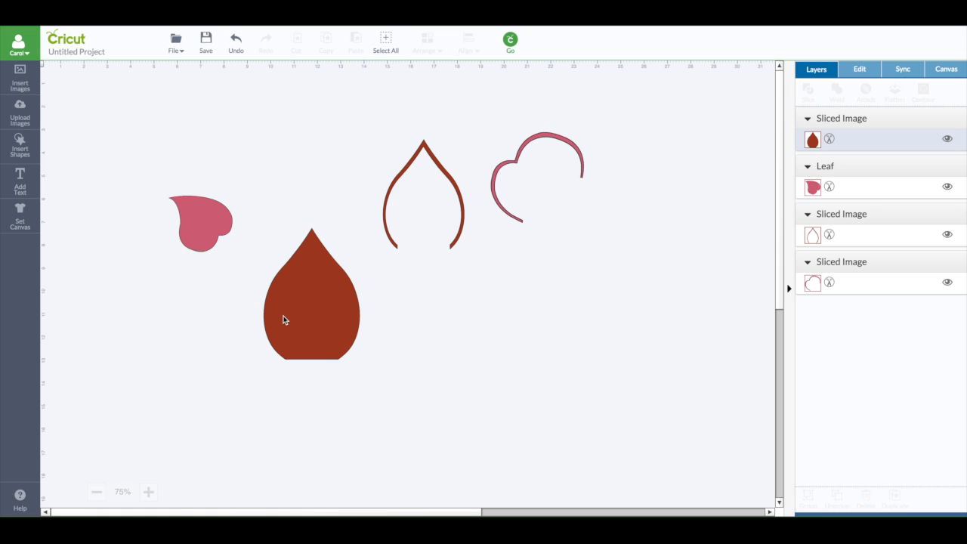
Duplicate the red teardrop and shrink the copy slightly inside the original
{"action": "left_click", "coordinate": [311, 294]}
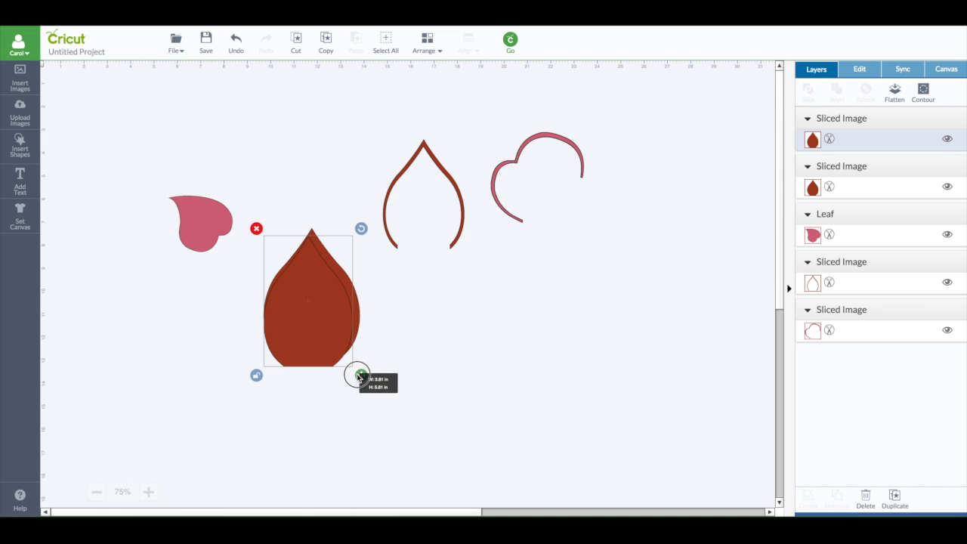
{"action": "left_click_drag", "start_coordinate": [360, 374], "coordinate": [363, 366]}
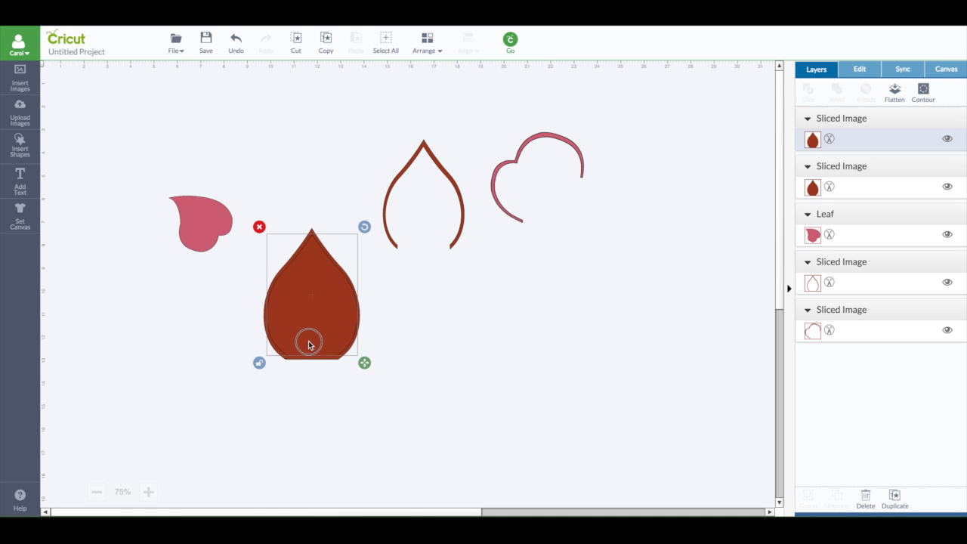
{"action": "mouse_move", "coordinate": [230, 385]}
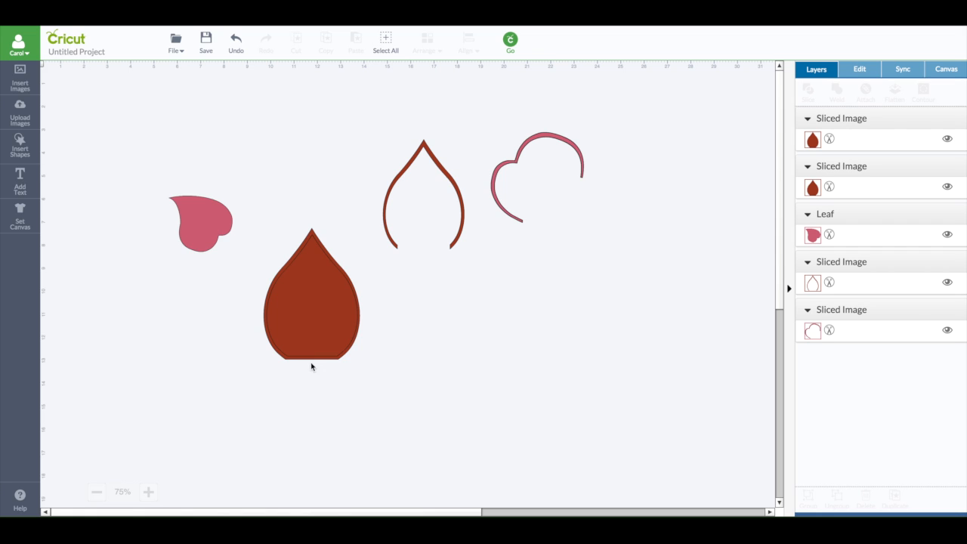
{"action": "mouse_move", "coordinate": [428, 278]}
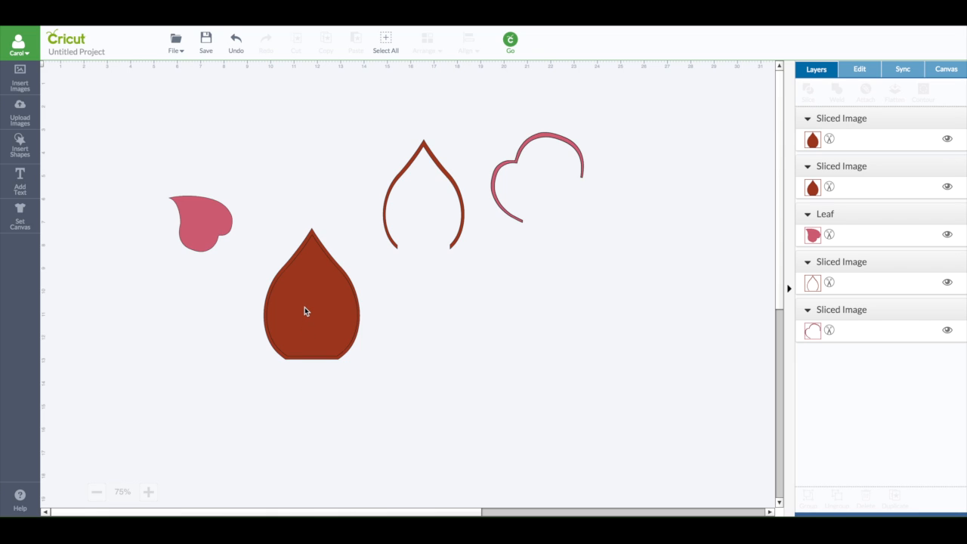
{"action": "left_click", "coordinate": [311, 295]}
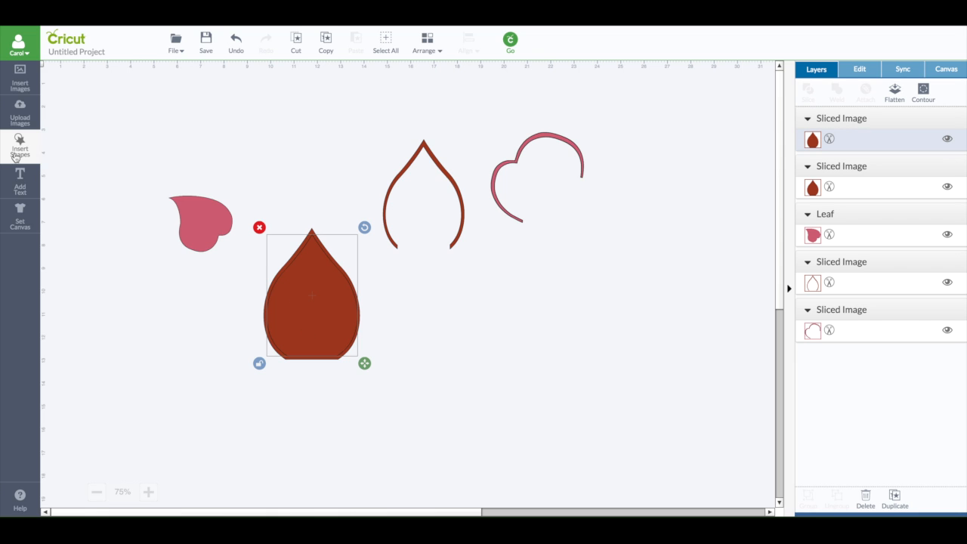
Weld a square covering the teardrop's base onto the inner teardrop copy
{"action": "left_click", "coordinate": [20, 148]}
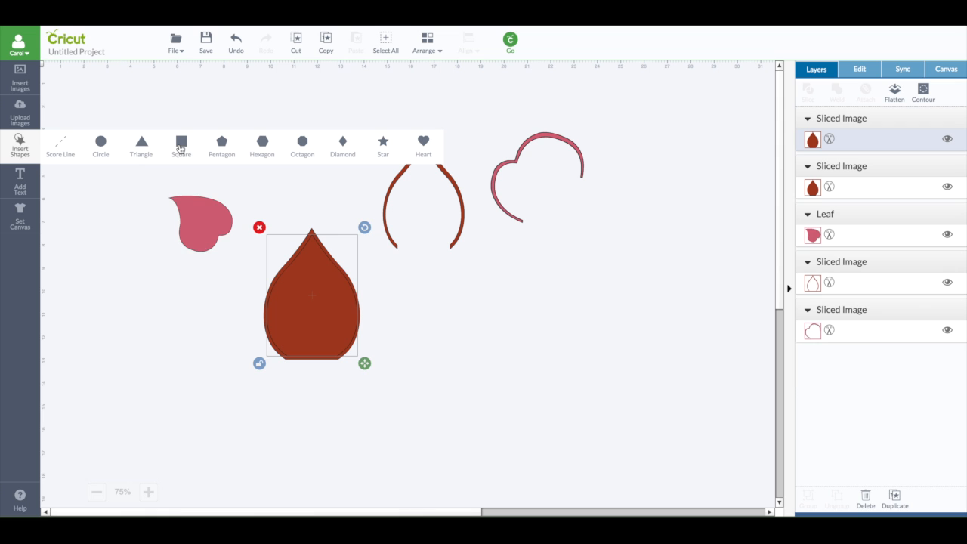
{"action": "left_click", "coordinate": [181, 145]}
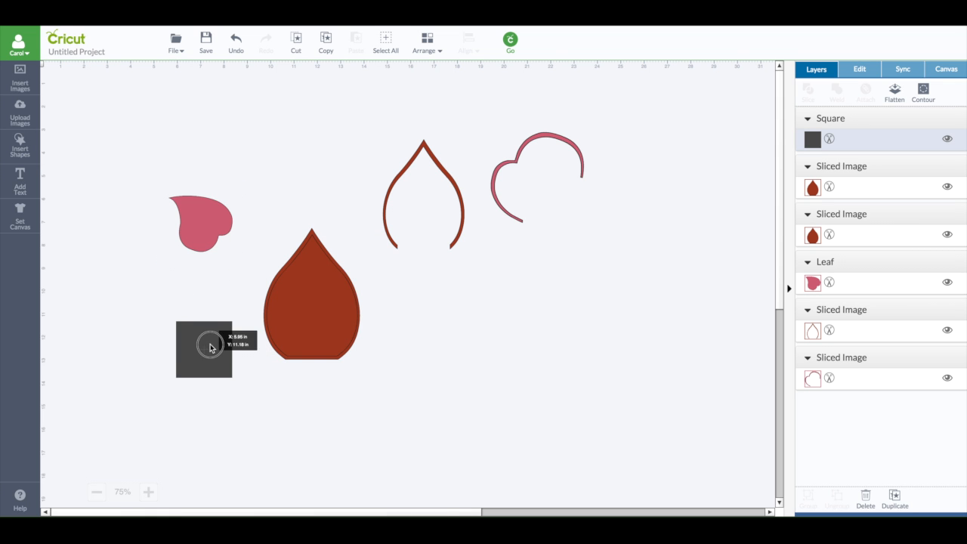
{"action": "left_click_drag", "start_coordinate": [204, 348], "coordinate": [269, 377]}
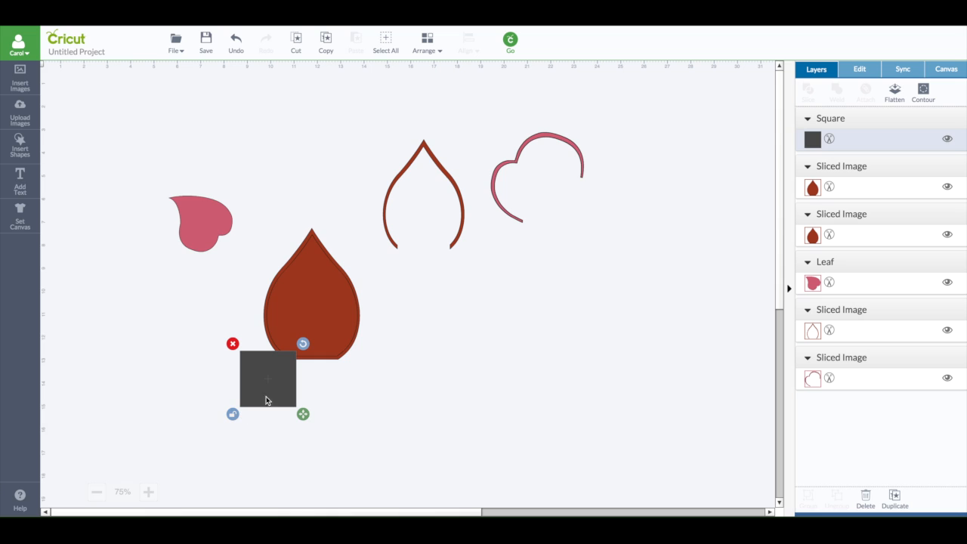
{"action": "left_click_drag", "start_coordinate": [269, 378], "coordinate": [314, 370]}
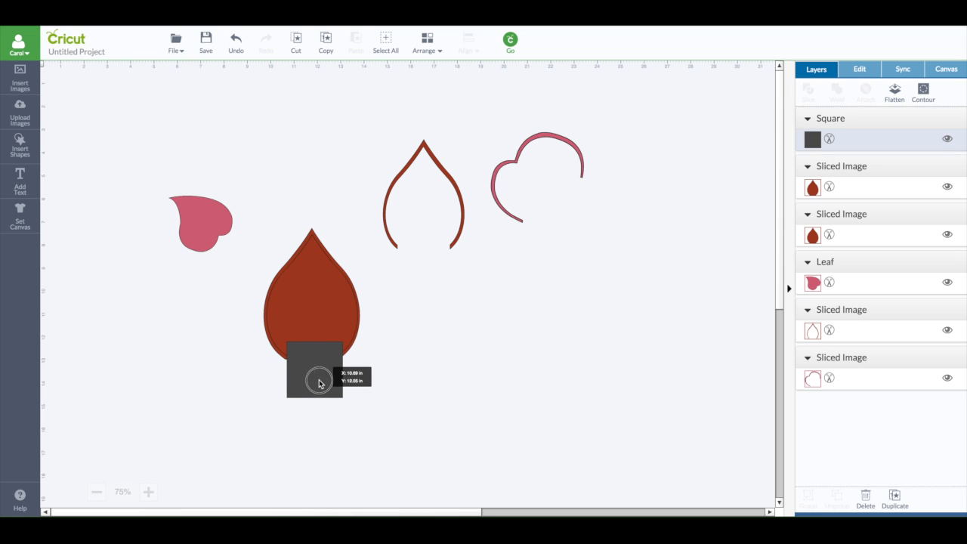
{"action": "left_click", "coordinate": [314, 370]}
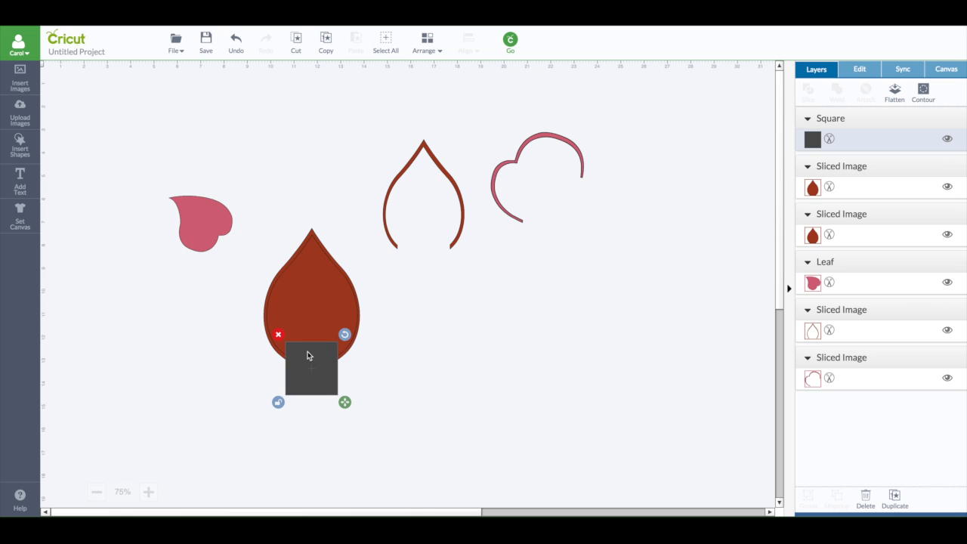
{"action": "left_click", "coordinate": [311, 295]}
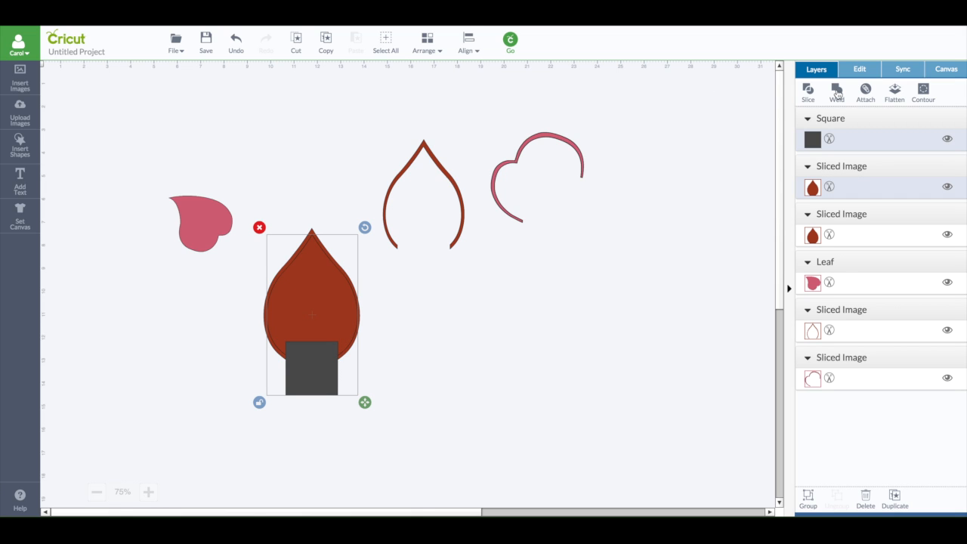
{"action": "left_click", "coordinate": [835, 90]}
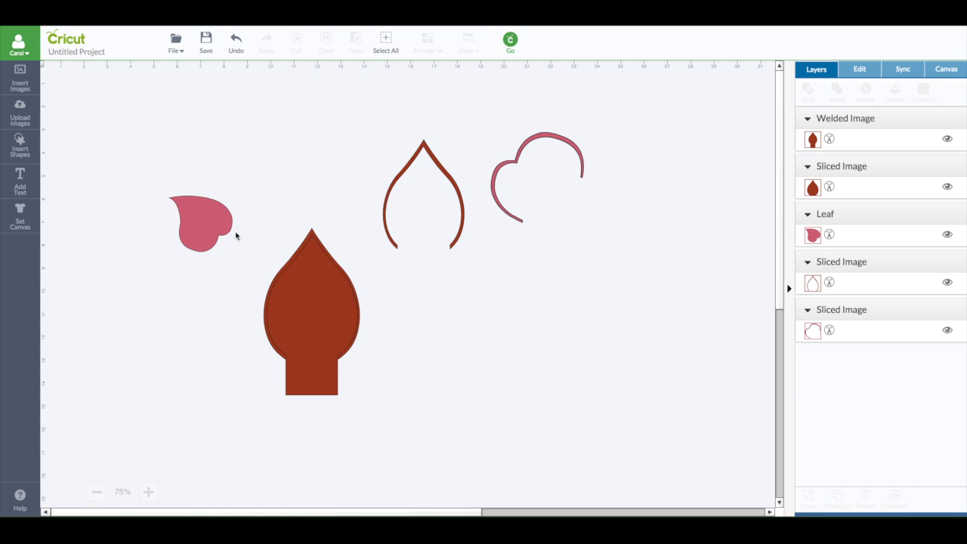
Slice the stemmed teardrop out of the outer one and select the leftover base piece to discard
{"action": "left_click", "coordinate": [309, 313]}
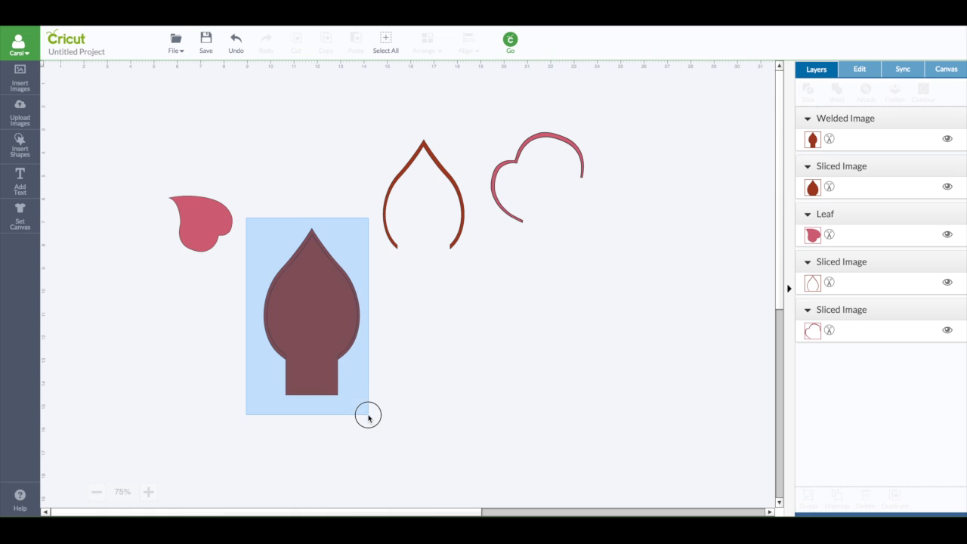
{"action": "left_click", "coordinate": [311, 309]}
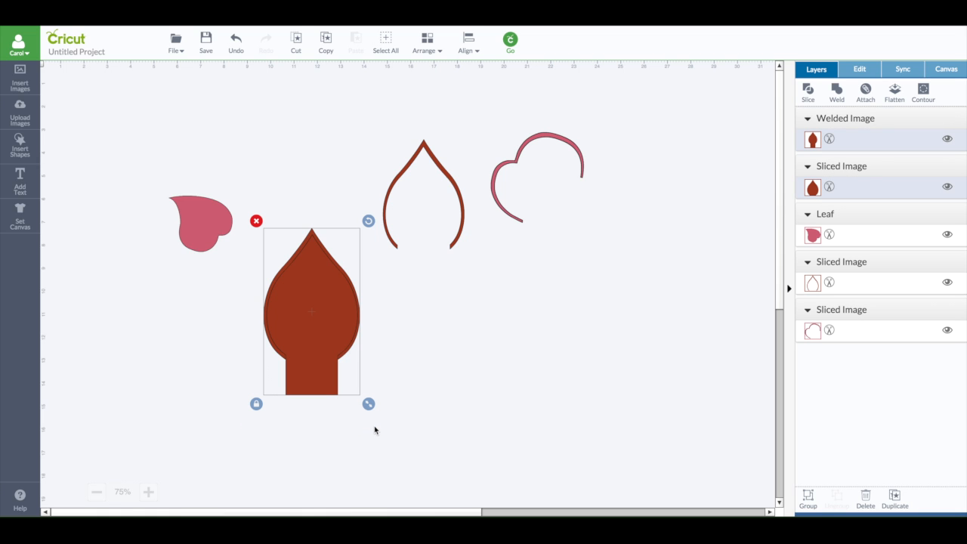
{"action": "mouse_move", "coordinate": [362, 293]}
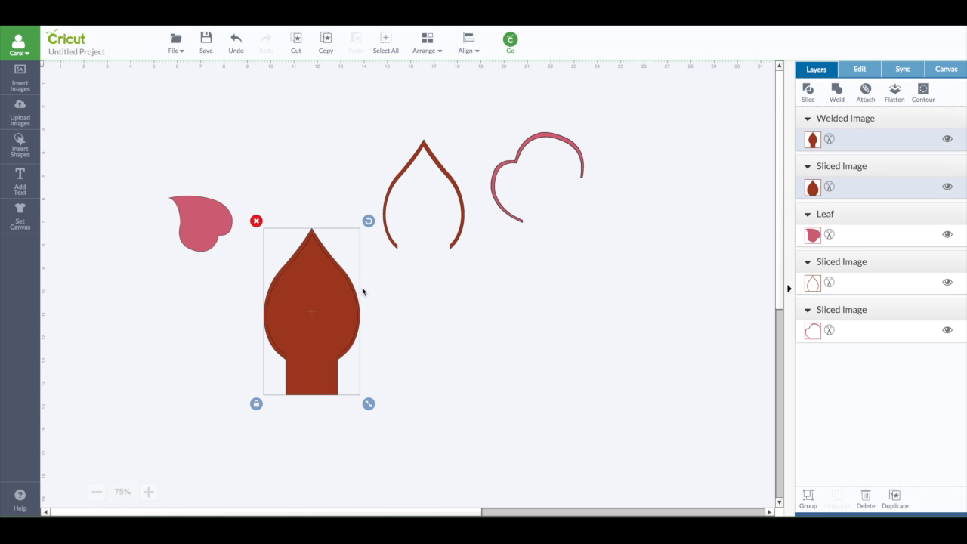
{"action": "mouse_move", "coordinate": [806, 91]}
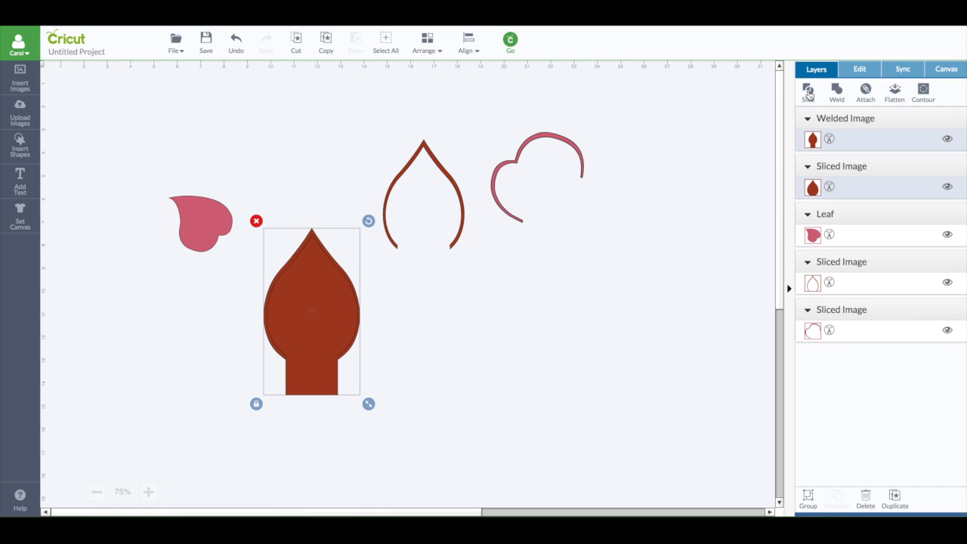
{"action": "left_click", "coordinate": [807, 92]}
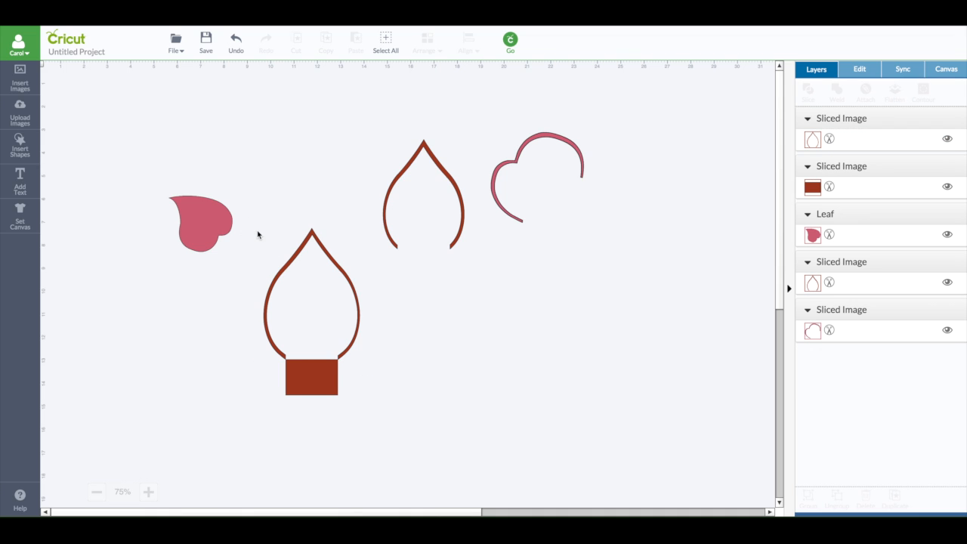
{"action": "left_click", "coordinate": [310, 376]}
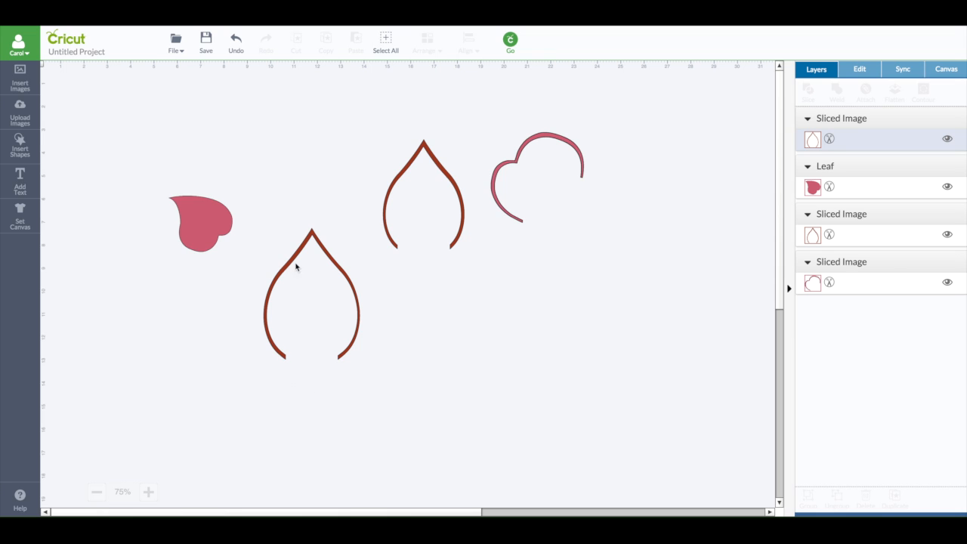
{"action": "mouse_move", "coordinate": [287, 247]}
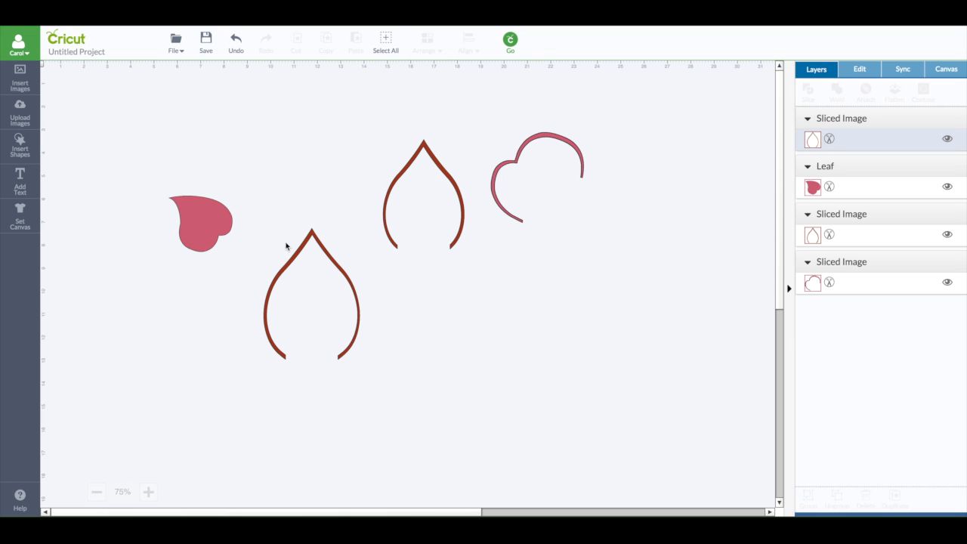
{"action": "mouse_move", "coordinate": [308, 244]}
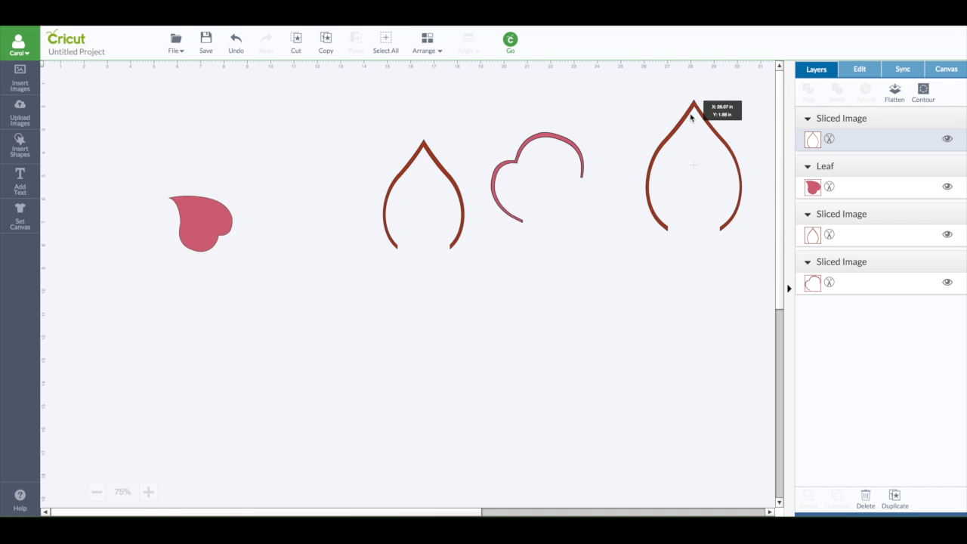
Shrink the first hollow petal outline
{"action": "left_click", "coordinate": [423, 193]}
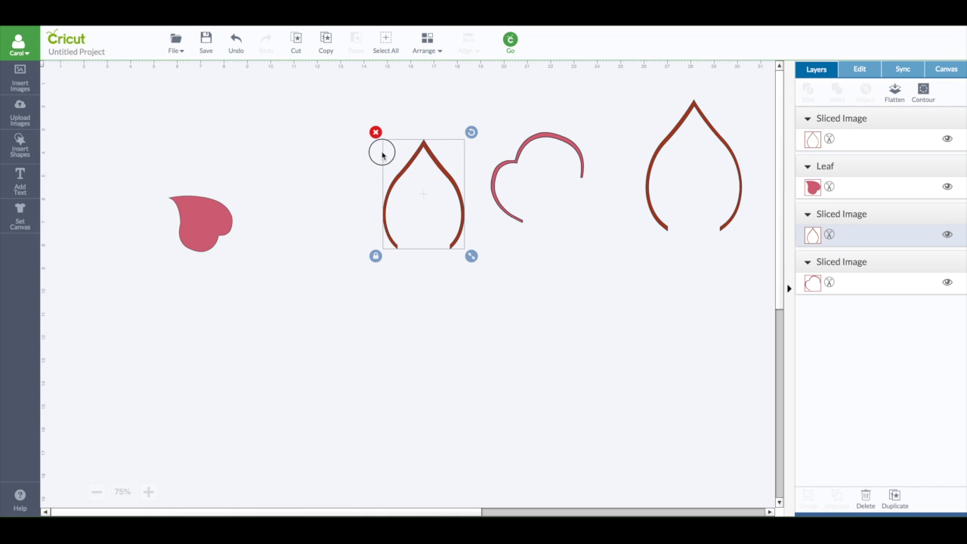
{"action": "left_click_drag", "start_coordinate": [471, 255], "coordinate": [380, 215]}
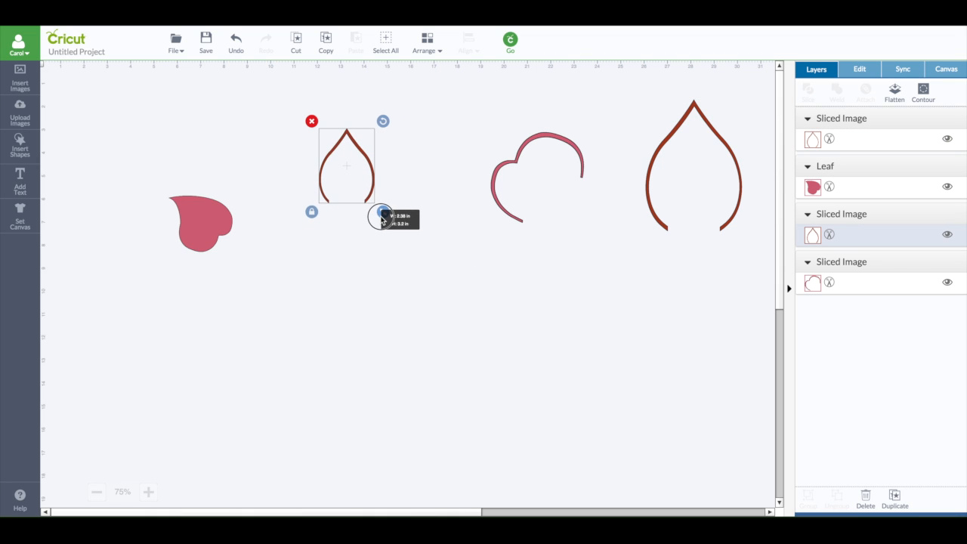
{"action": "mouse_move", "coordinate": [821, 456]}
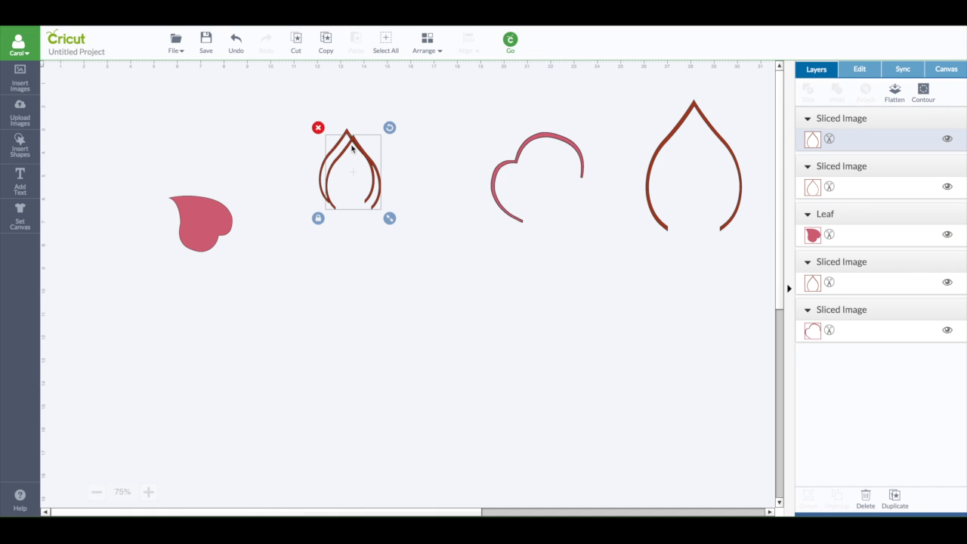
{"action": "mouse_move", "coordinate": [831, 71]}
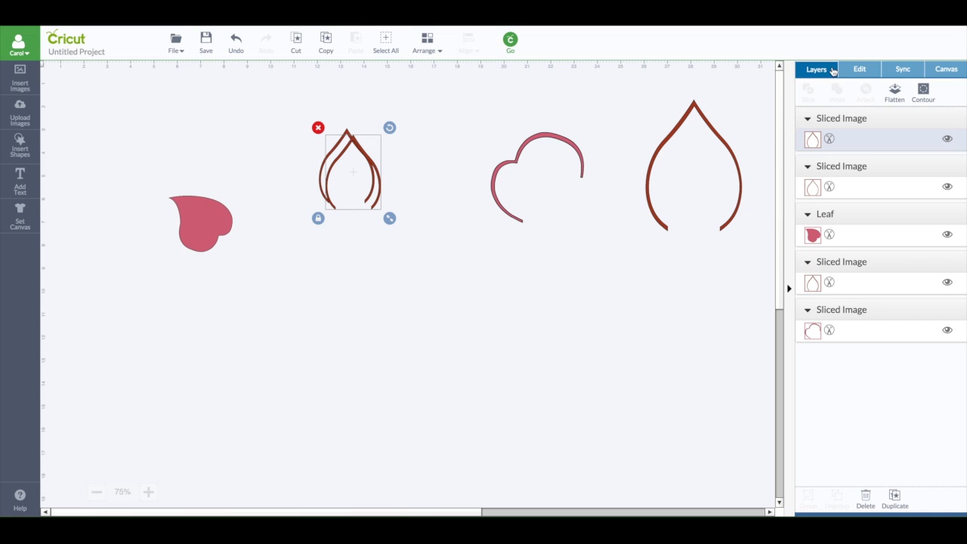
Move the upside-down petal further below the top petal and push the pink leaf to the top-left corner
{"action": "left_click", "coordinate": [857, 70]}
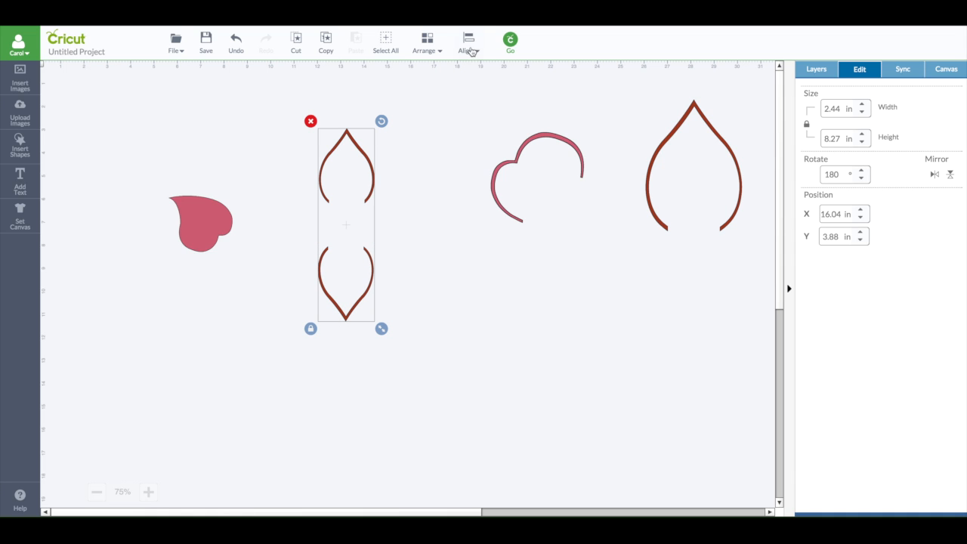
{"action": "left_click", "coordinate": [468, 42]}
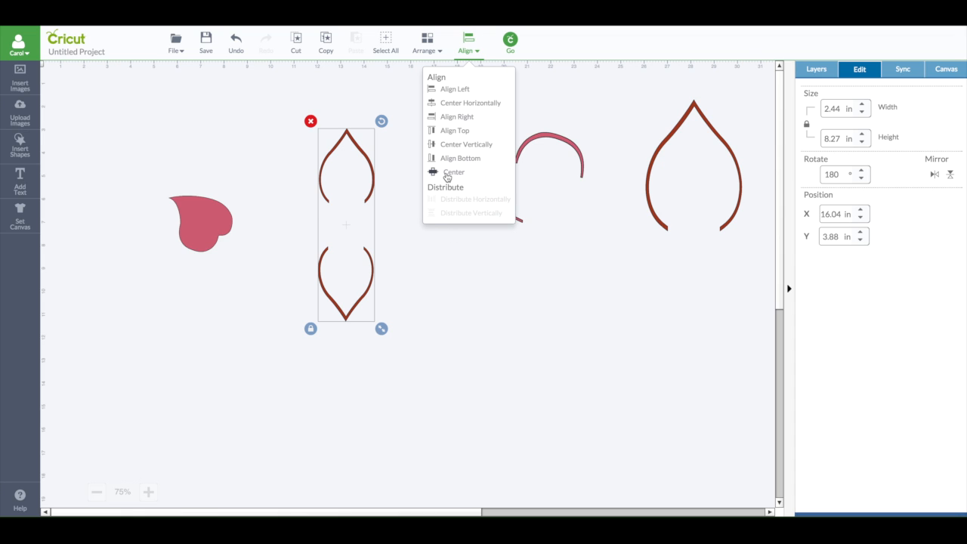
{"action": "mouse_move", "coordinate": [453, 117]}
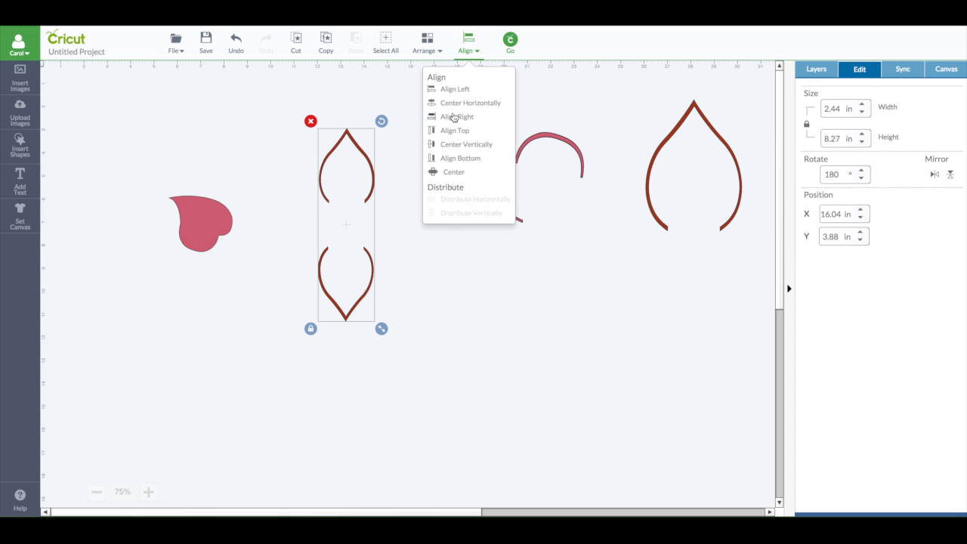
{"action": "left_click", "coordinate": [299, 200]}
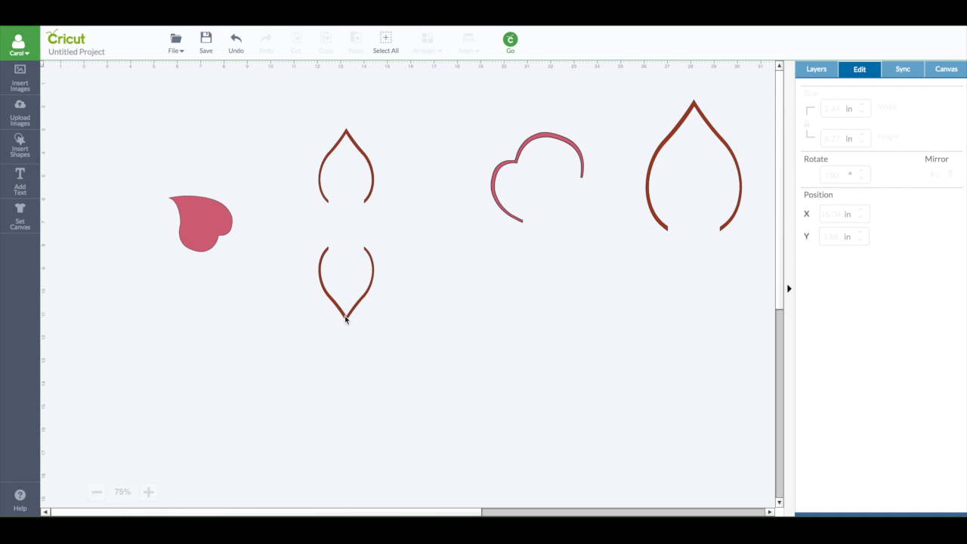
{"action": "left_click", "coordinate": [345, 284]}
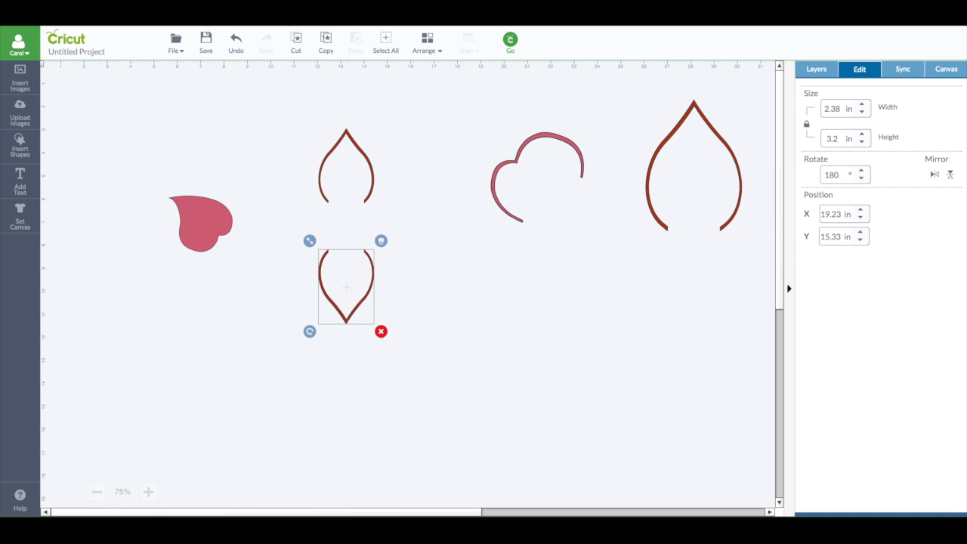
{"action": "left_click_drag", "start_coordinate": [344, 286], "coordinate": [344, 324]}
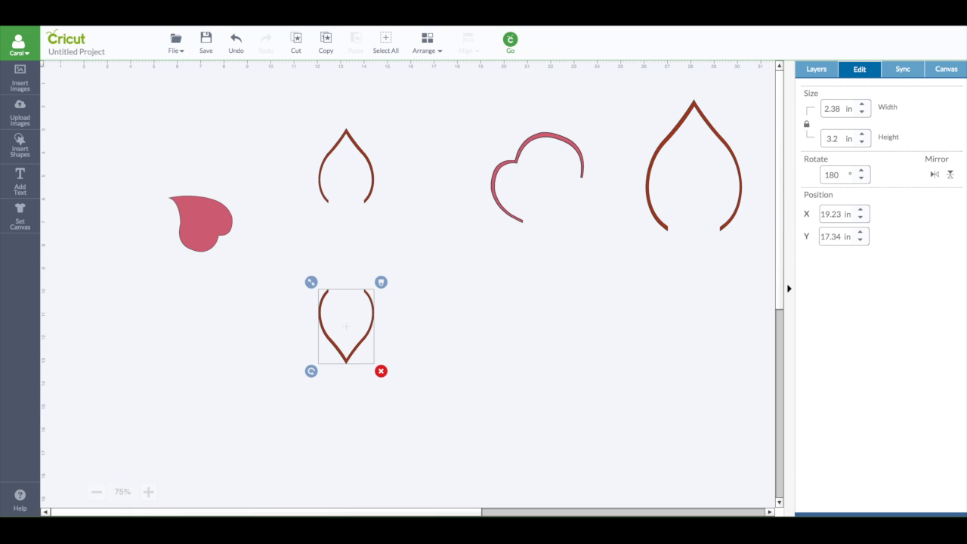
{"action": "left_click", "coordinate": [200, 224]}
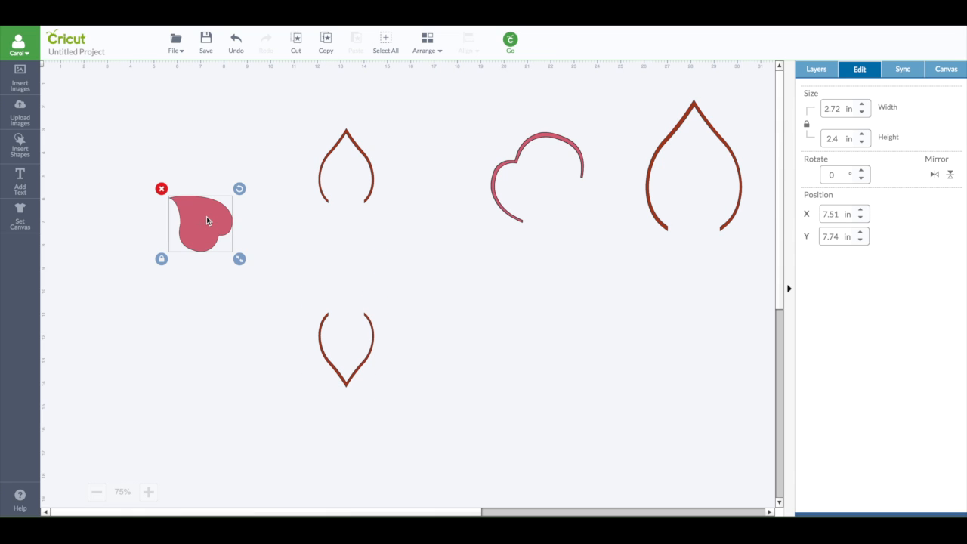
{"action": "left_click_drag", "start_coordinate": [199, 224], "coordinate": [75, 113]}
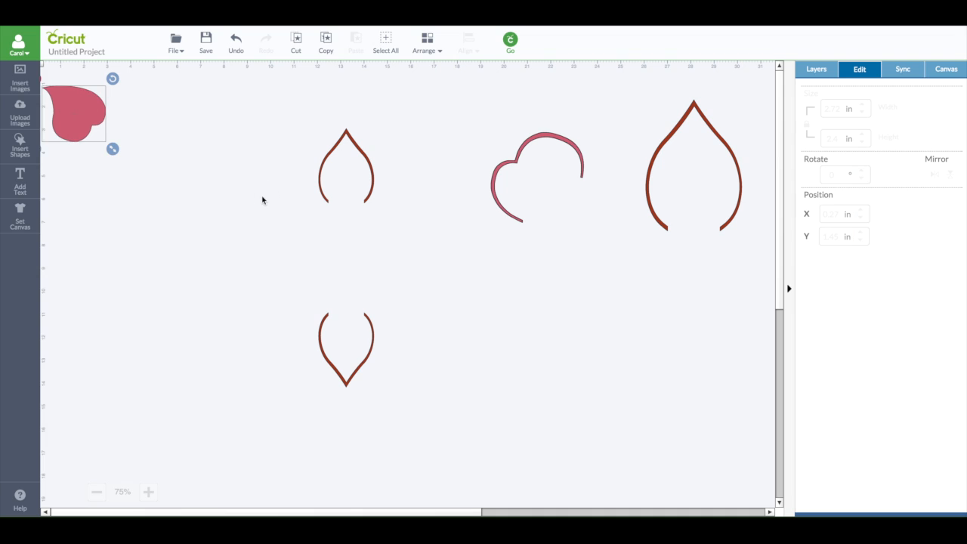
Duplicate the vertical petal pair rotated 90° so four petals form a cross
{"action": "left_click_drag", "start_coordinate": [260, 118], "coordinate": [413, 391]}
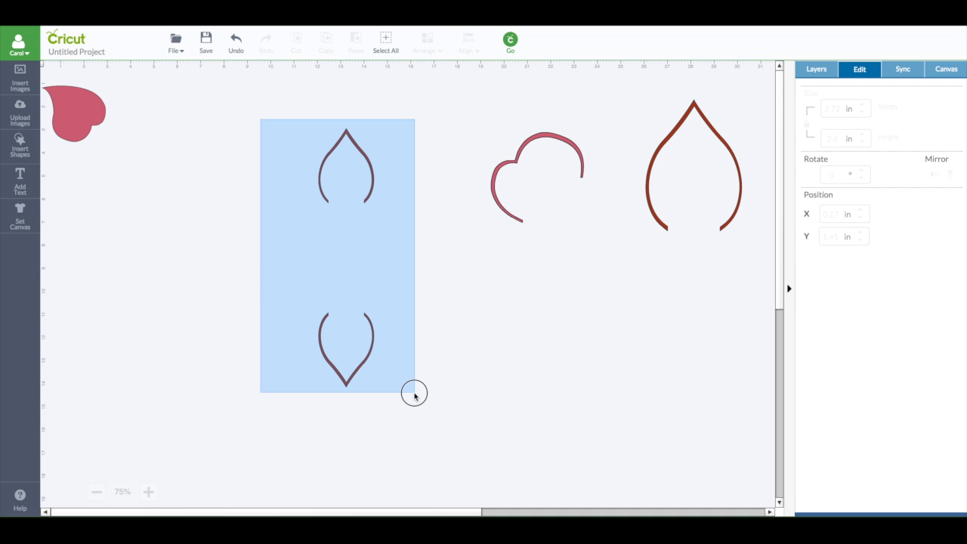
{"action": "left_click", "coordinate": [344, 256]}
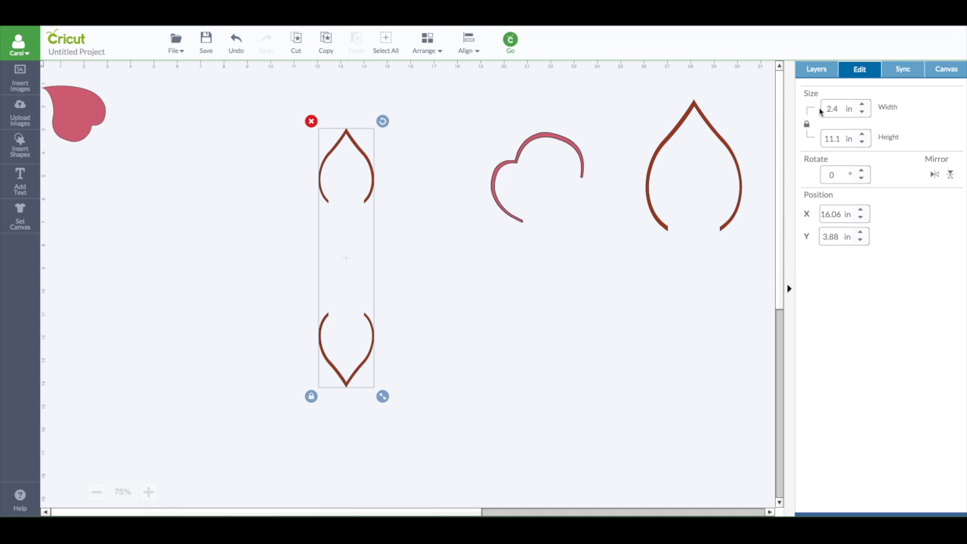
{"action": "left_click", "coordinate": [815, 69]}
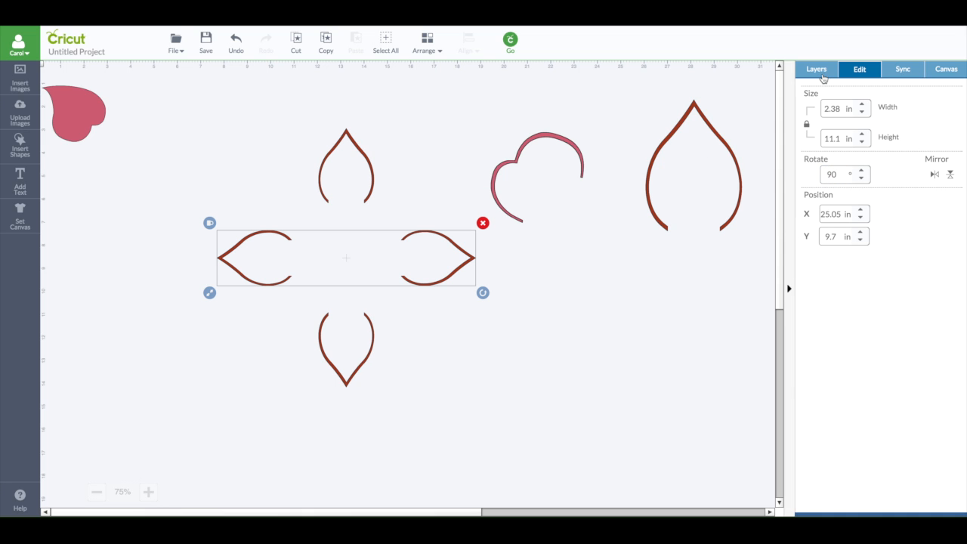
{"action": "left_click", "coordinate": [816, 70]}
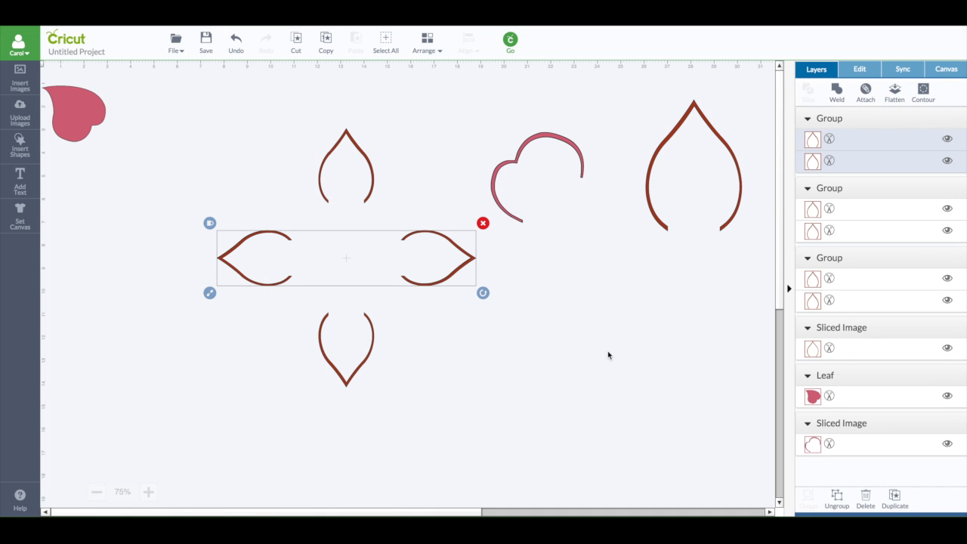
Add petal-pair copies rotated 45° and 315° to complete the eight-petal flower
{"action": "left_click", "coordinate": [858, 69]}
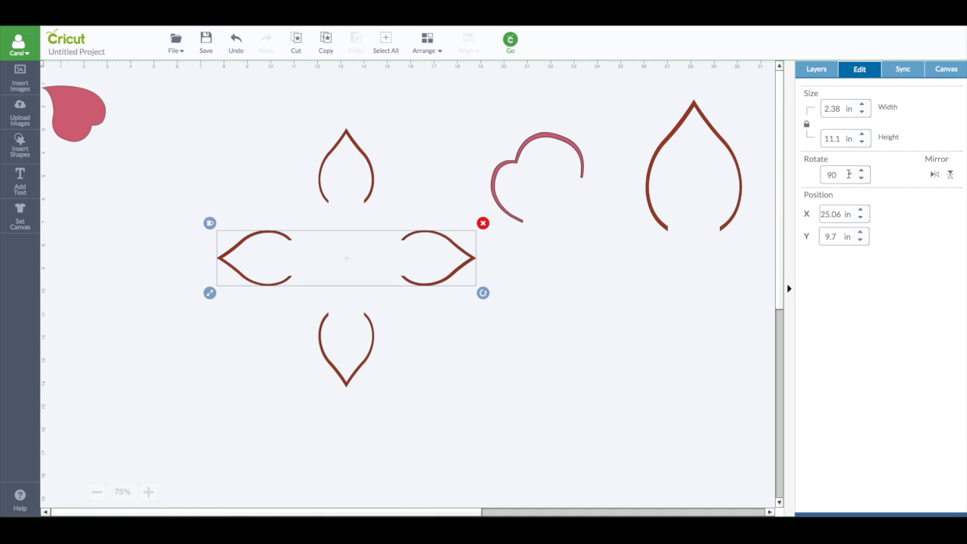
{"action": "triple_click", "coordinate": [830, 175]}
{"action": "type", "text": "45"}
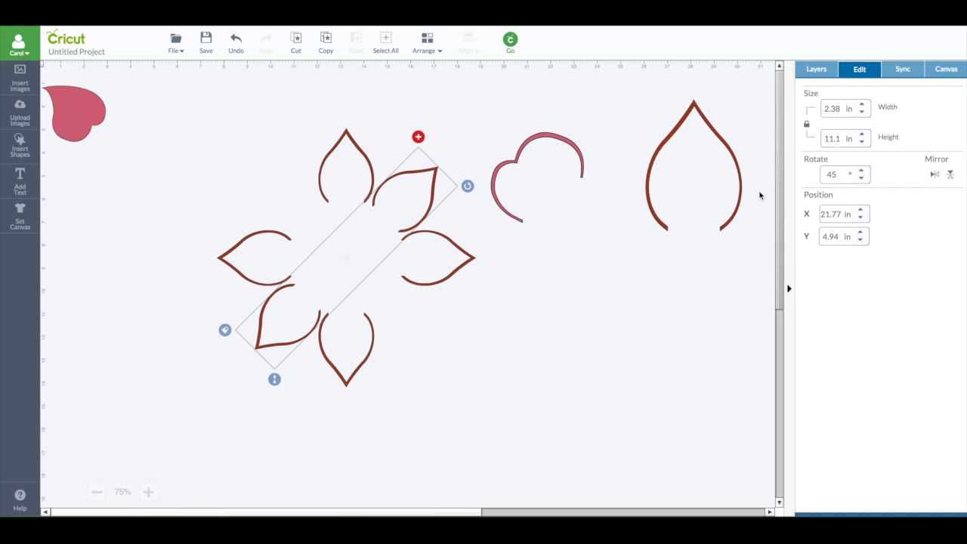
{"action": "mouse_move", "coordinate": [244, 251]}
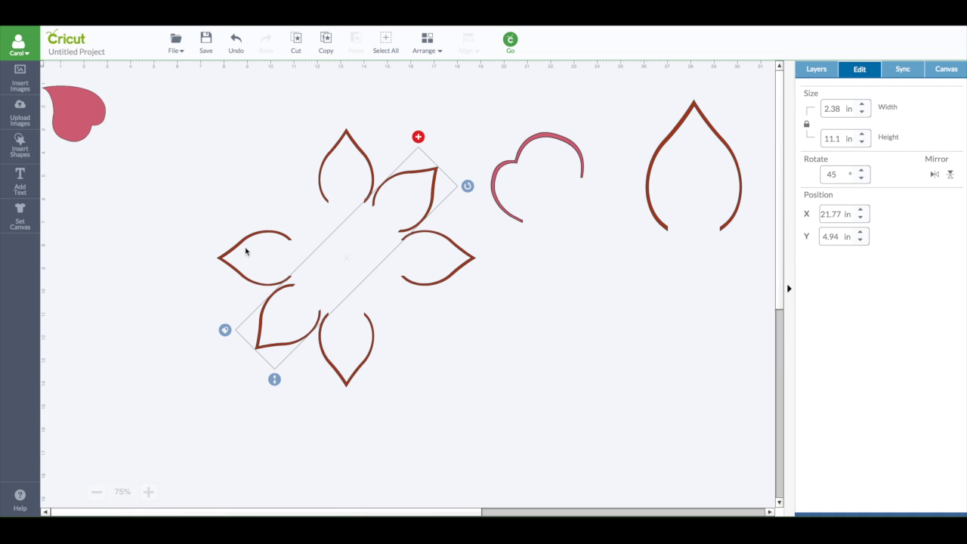
{"action": "mouse_move", "coordinate": [281, 215]}
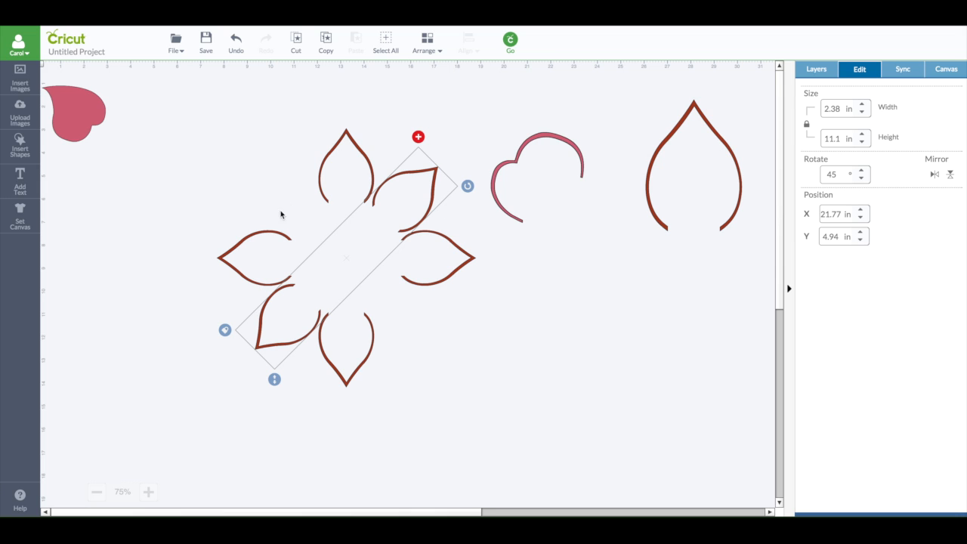
{"action": "mouse_move", "coordinate": [318, 191]}
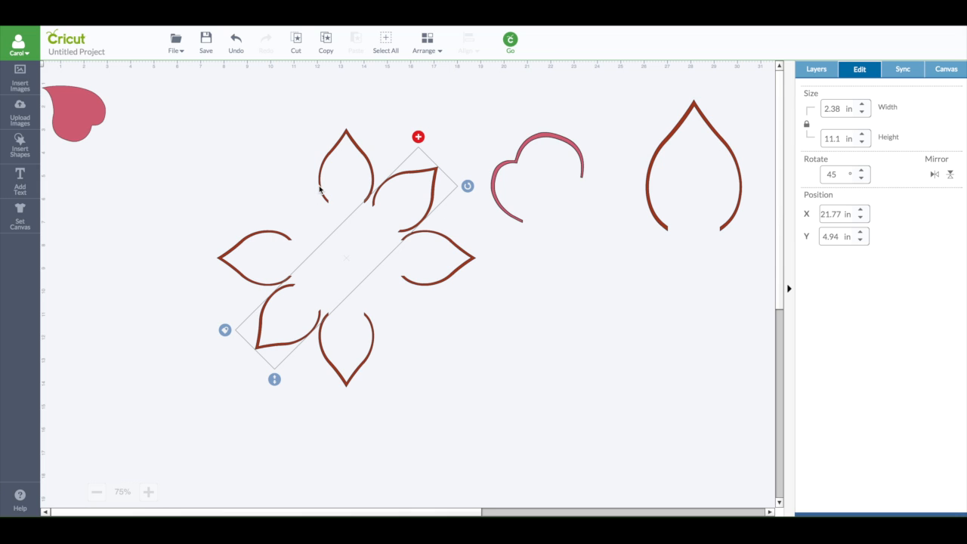
{"action": "left_click", "coordinate": [816, 70]}
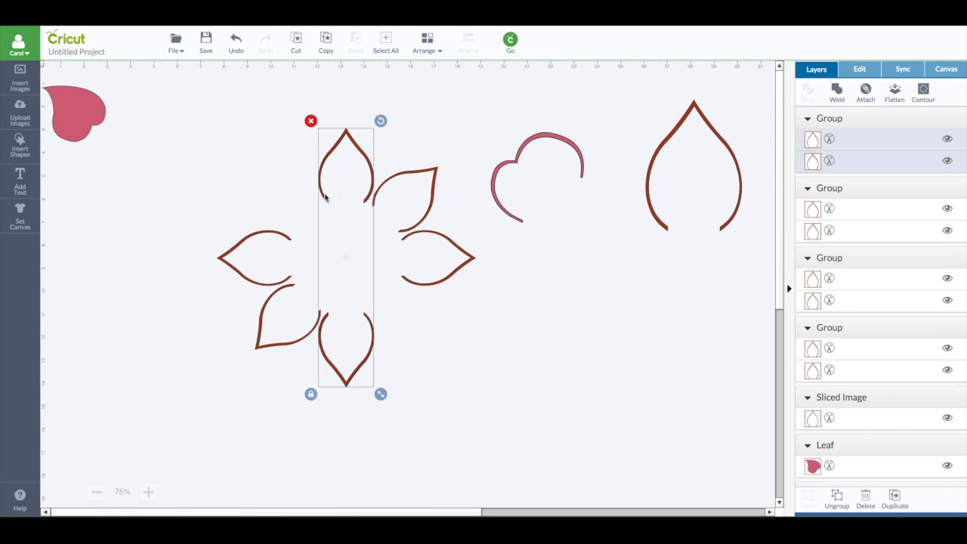
{"action": "left_click", "coordinate": [858, 70]}
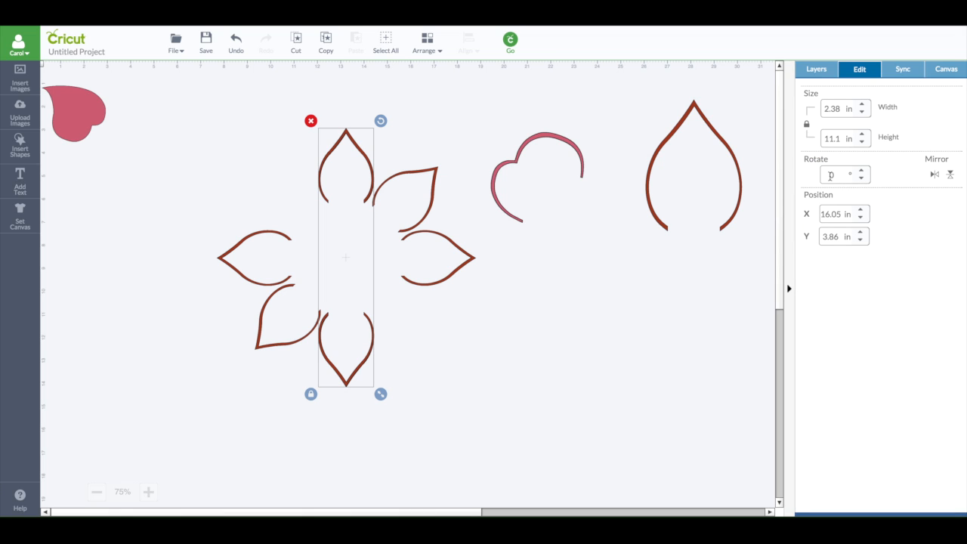
{"action": "left_click", "coordinate": [838, 176]}
{"action": "type", "text": "315"}
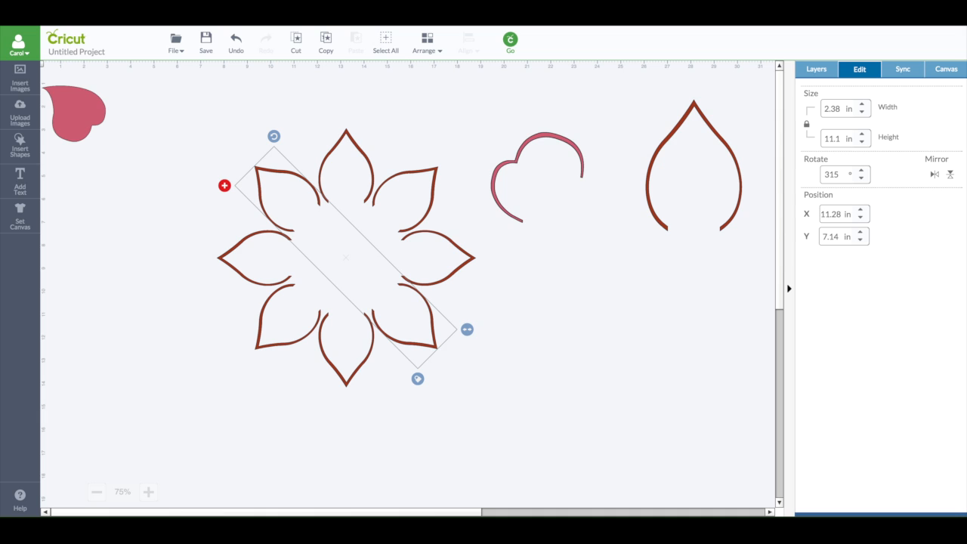
{"action": "left_click", "coordinate": [393, 324]}
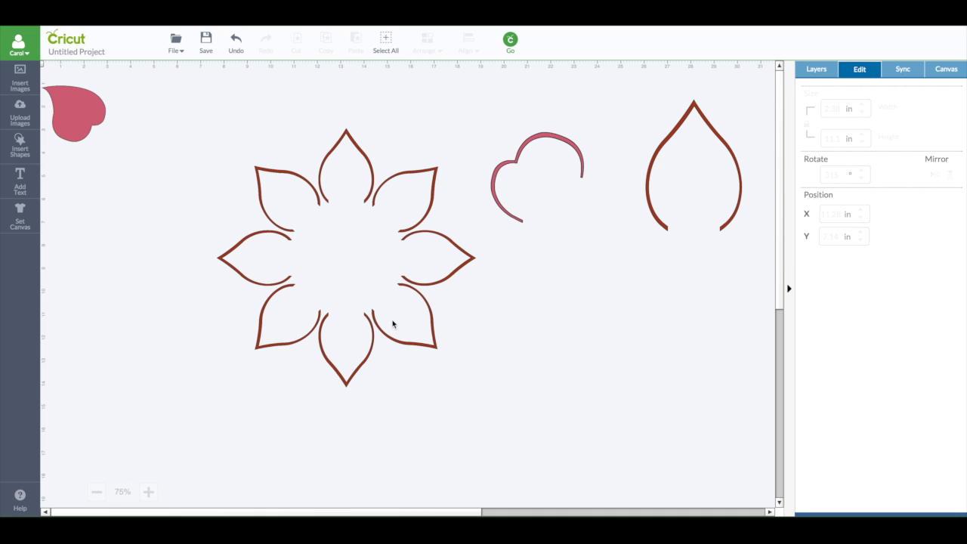
{"action": "mouse_move", "coordinate": [363, 288]}
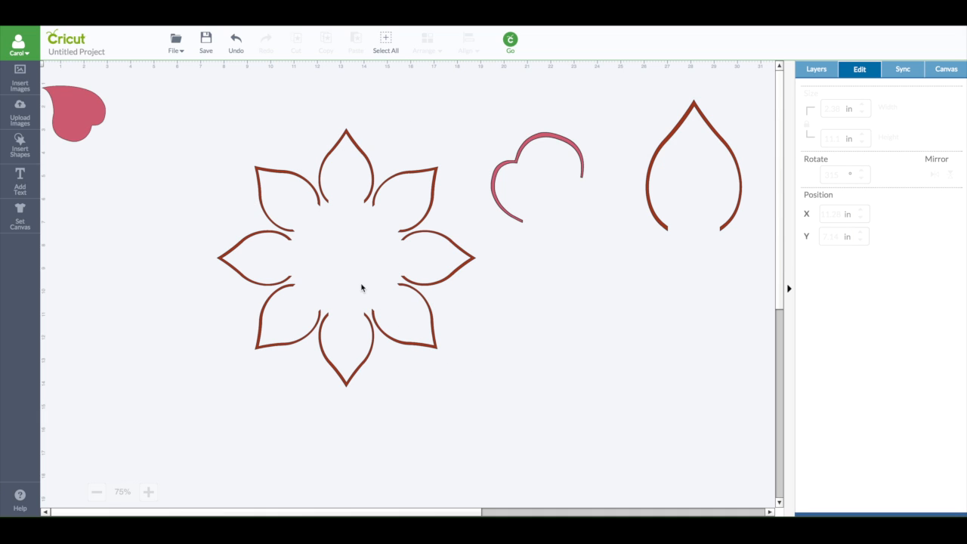
{"action": "mouse_move", "coordinate": [387, 298]}
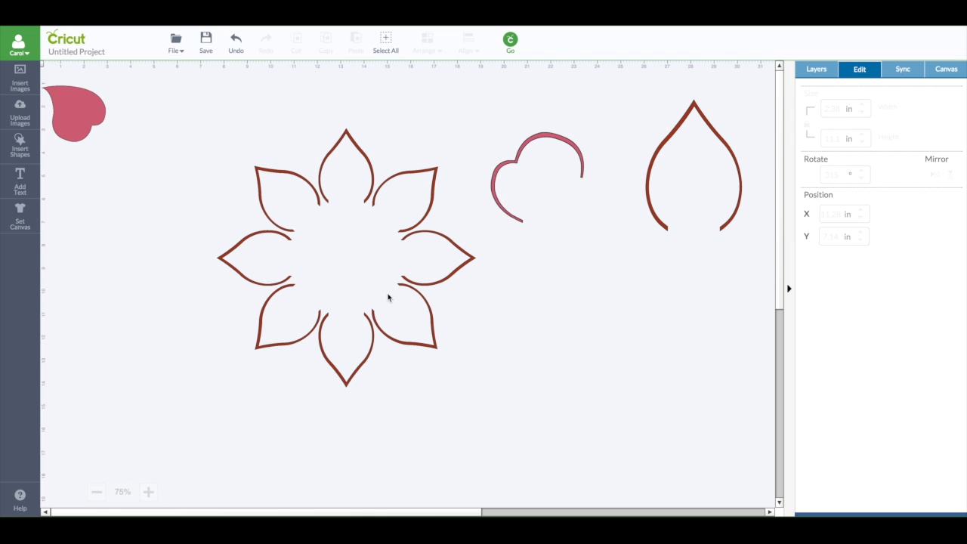
{"action": "mouse_move", "coordinate": [348, 311]}
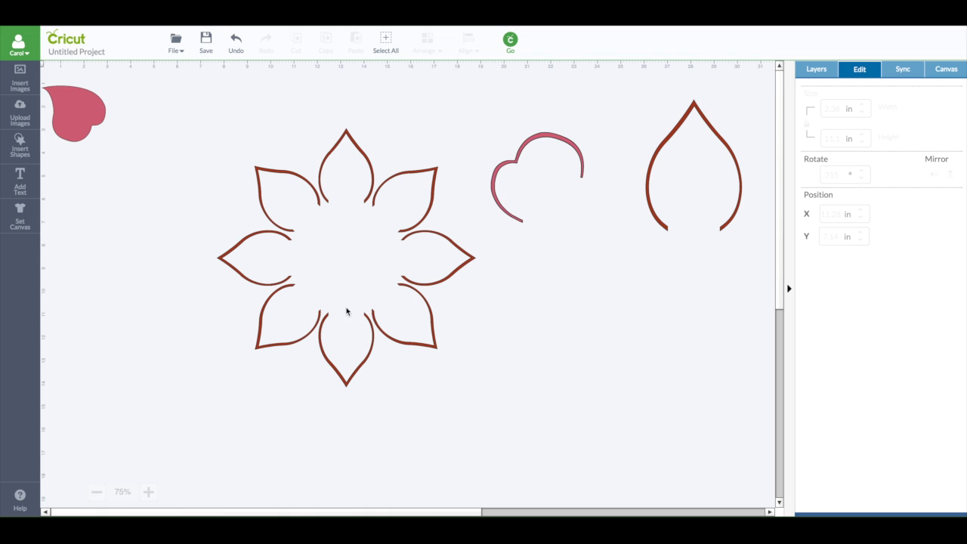
{"action": "mouse_move", "coordinate": [334, 317]}
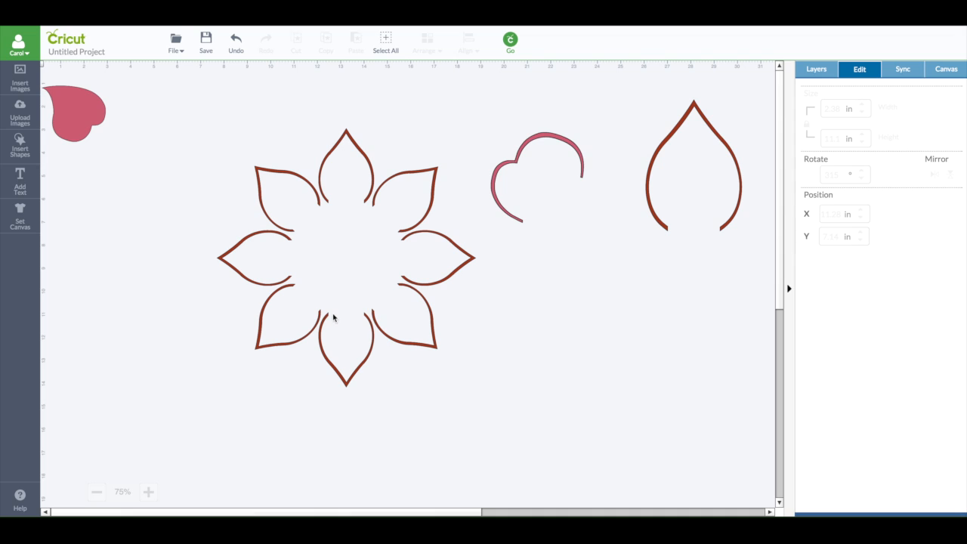
{"action": "mouse_move", "coordinate": [365, 319]}
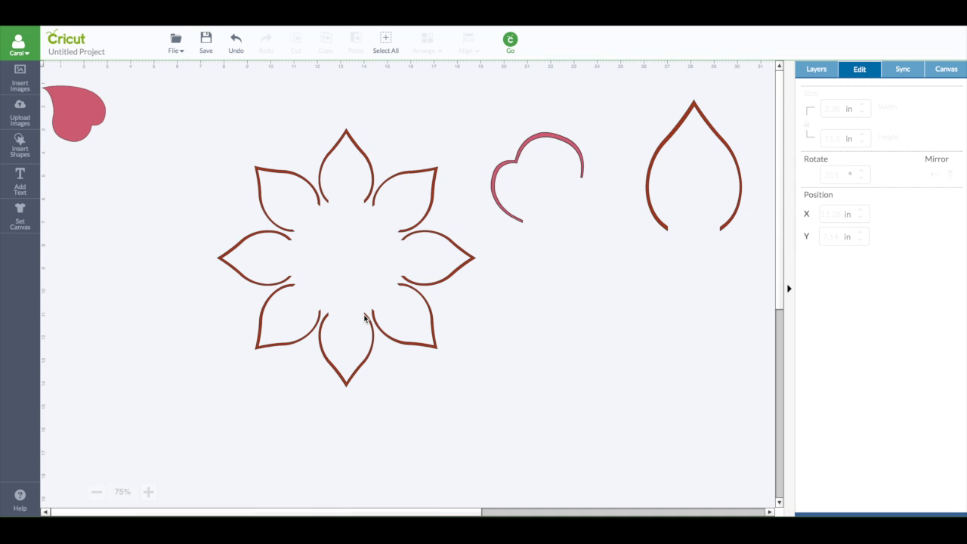
{"action": "mouse_move", "coordinate": [193, 130]}
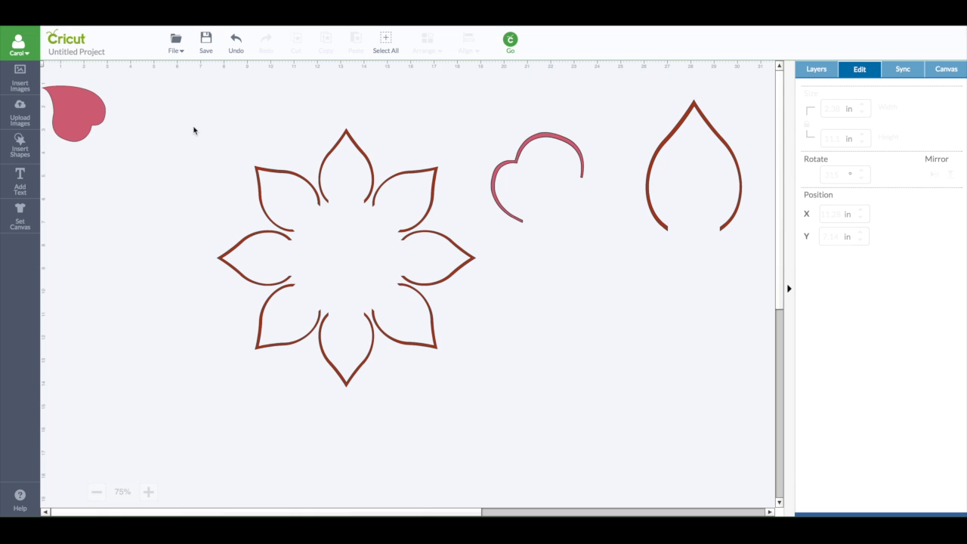
Group the eight petals into one flower, move it to the lower right, and select the heart leaf
{"action": "left_click", "coordinate": [345, 257]}
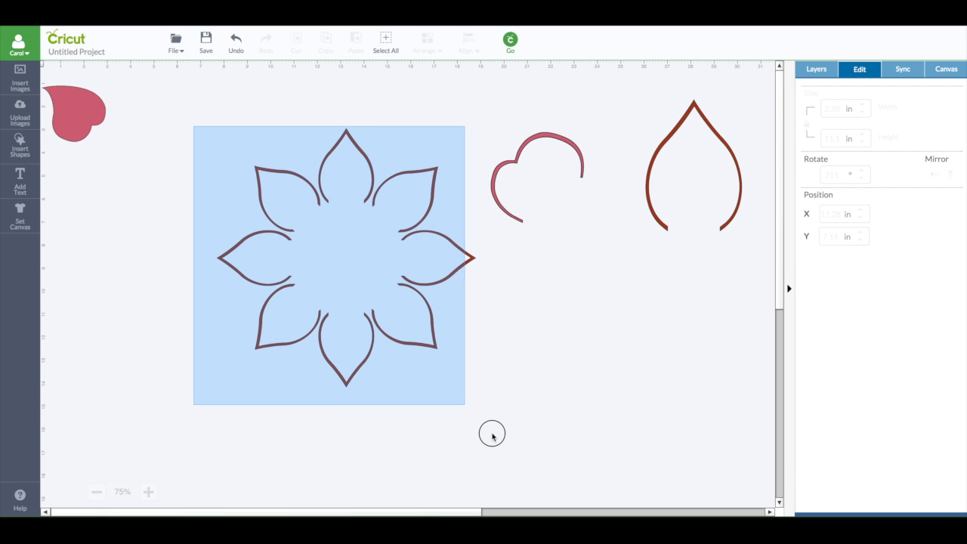
{"action": "left_click", "coordinate": [329, 264]}
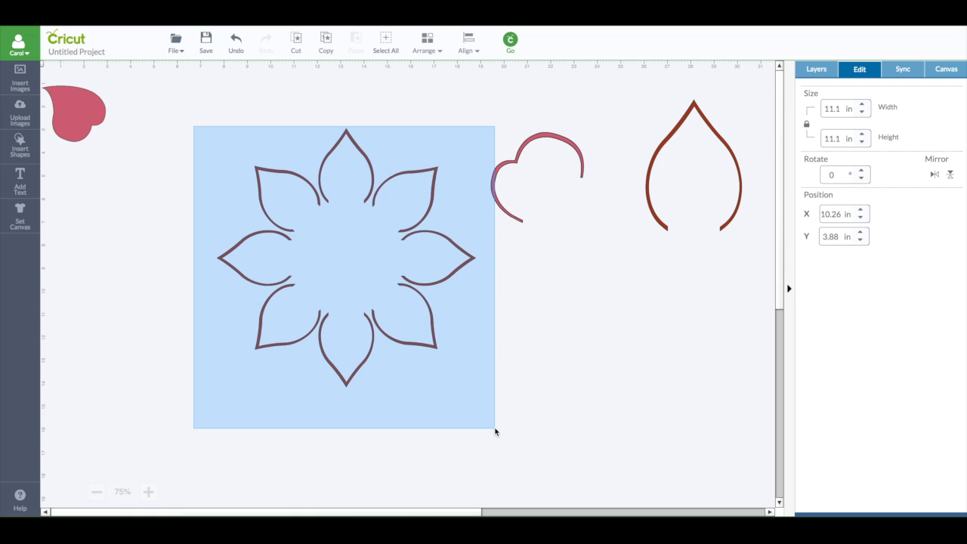
{"action": "left_click", "coordinate": [815, 69]}
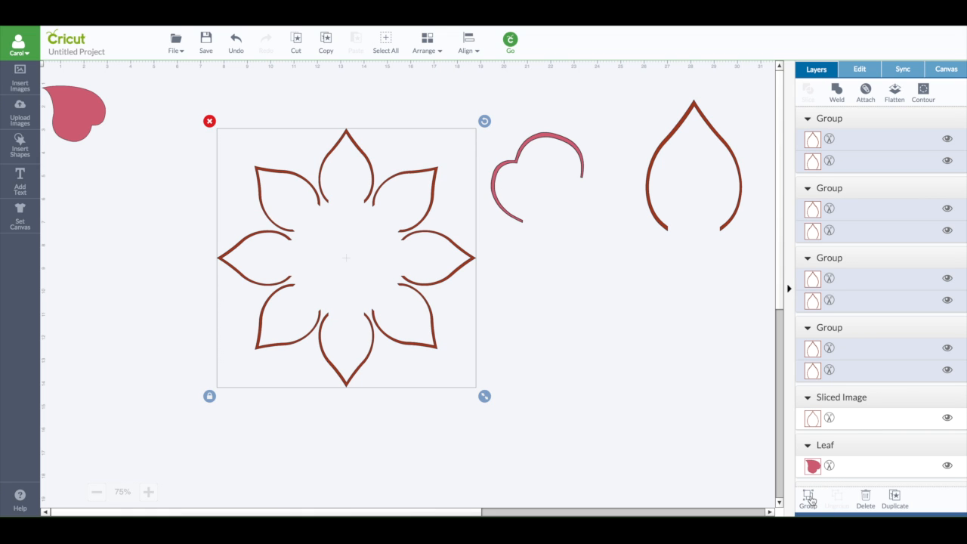
{"action": "left_click", "coordinate": [806, 499]}
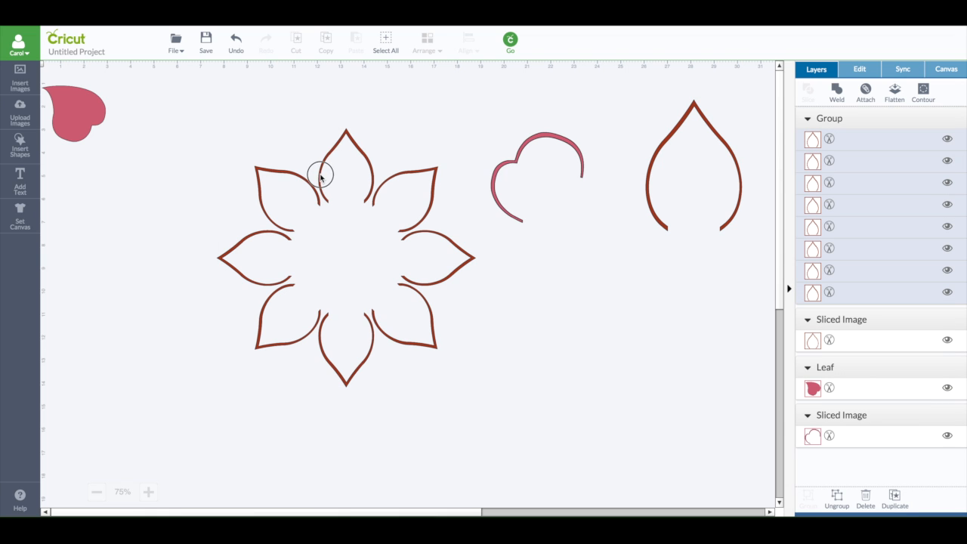
{"action": "left_click_drag", "start_coordinate": [346, 256], "coordinate": [652, 354]}
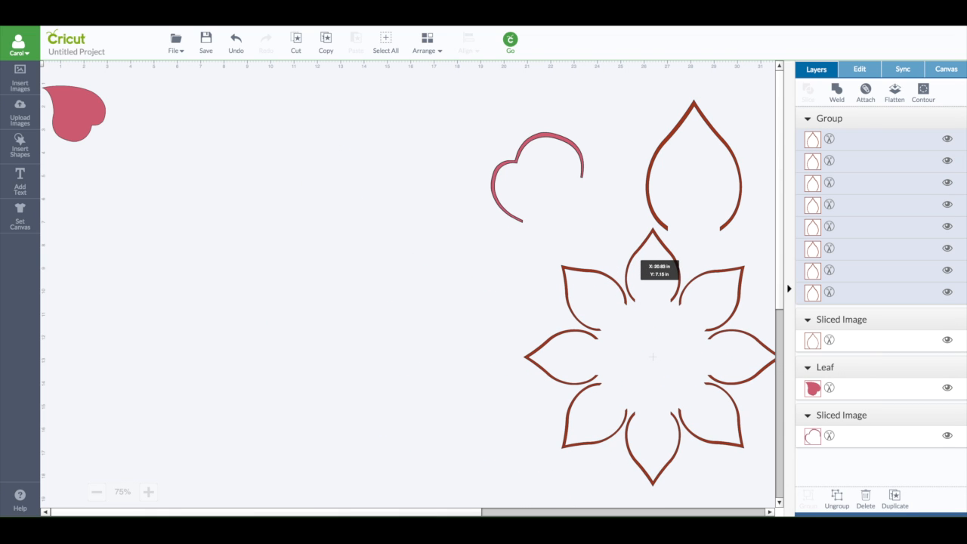
{"action": "left_click", "coordinate": [536, 178]}
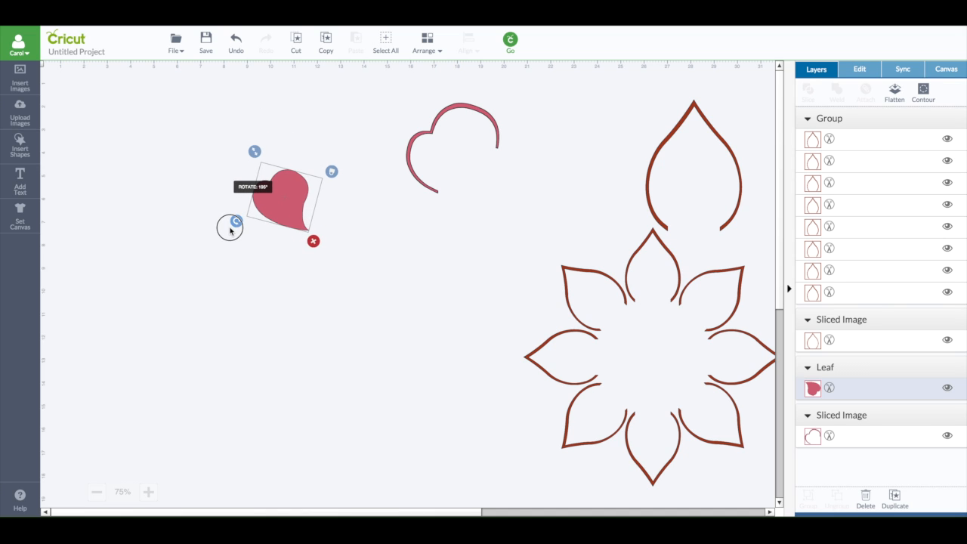
Rotate the solid heart leaf to a tilted angle with the rotate handle
{"action": "left_click_drag", "start_coordinate": [230, 228], "coordinate": [235, 235]}
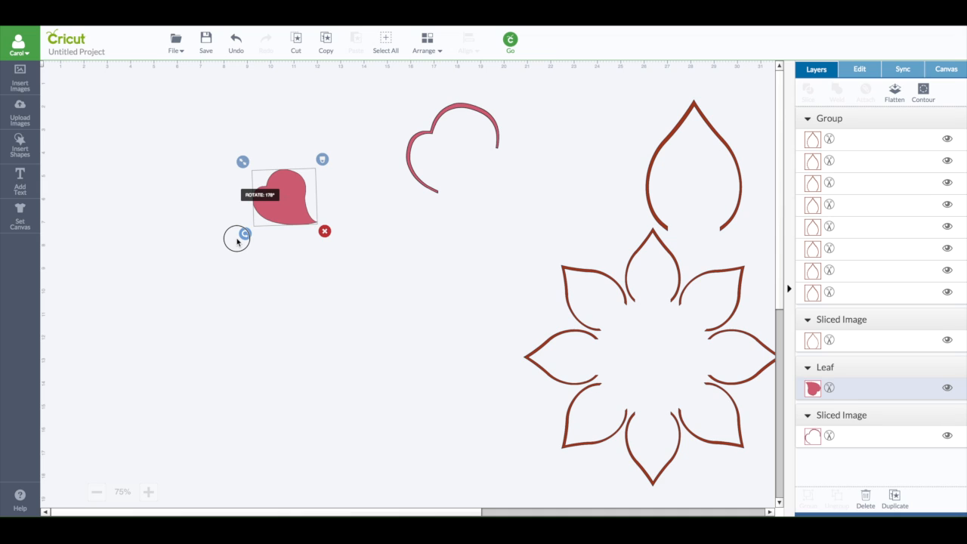
{"action": "left_click_drag", "start_coordinate": [239, 238], "coordinate": [235, 232]}
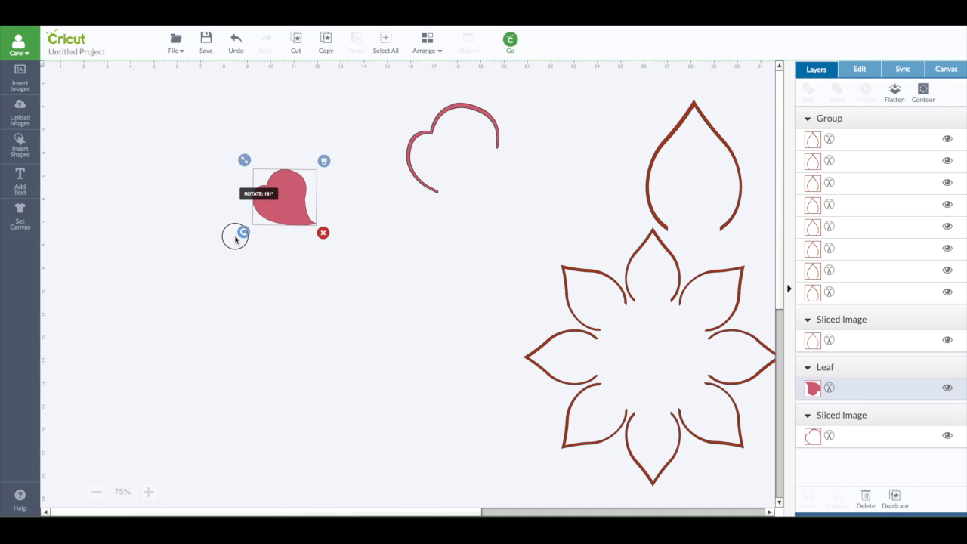
{"action": "left_click_drag", "start_coordinate": [243, 231], "coordinate": [248, 236]}
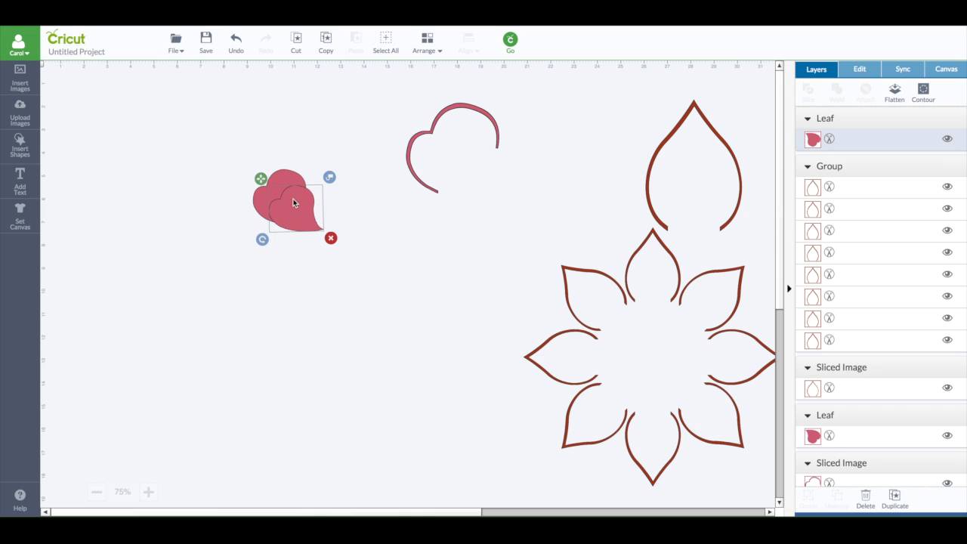
Offset the duplicate leaf over the original and Slice them into a thin hollow heart outline
{"action": "left_click_drag", "start_coordinate": [294, 203], "coordinate": [281, 190]}
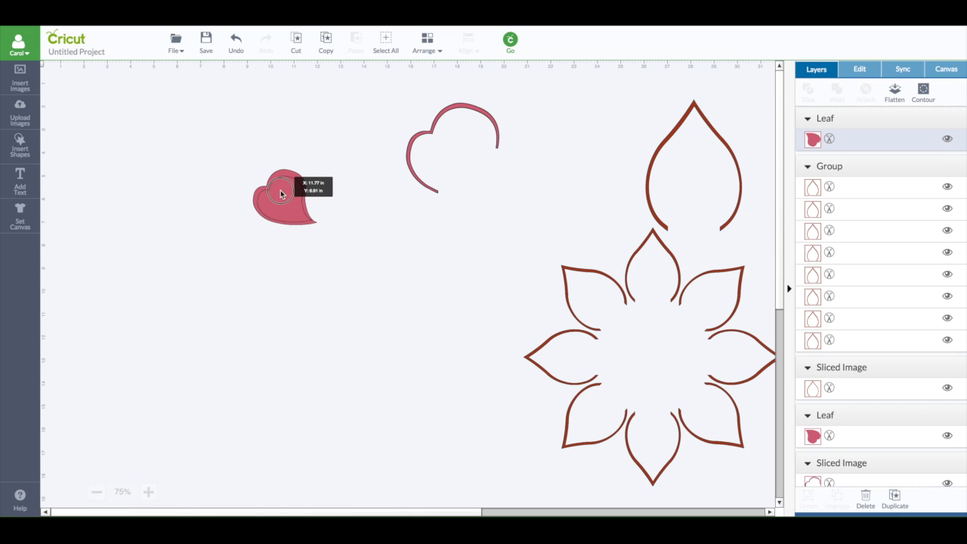
{"action": "left_click_drag", "start_coordinate": [279, 194], "coordinate": [411, 283]}
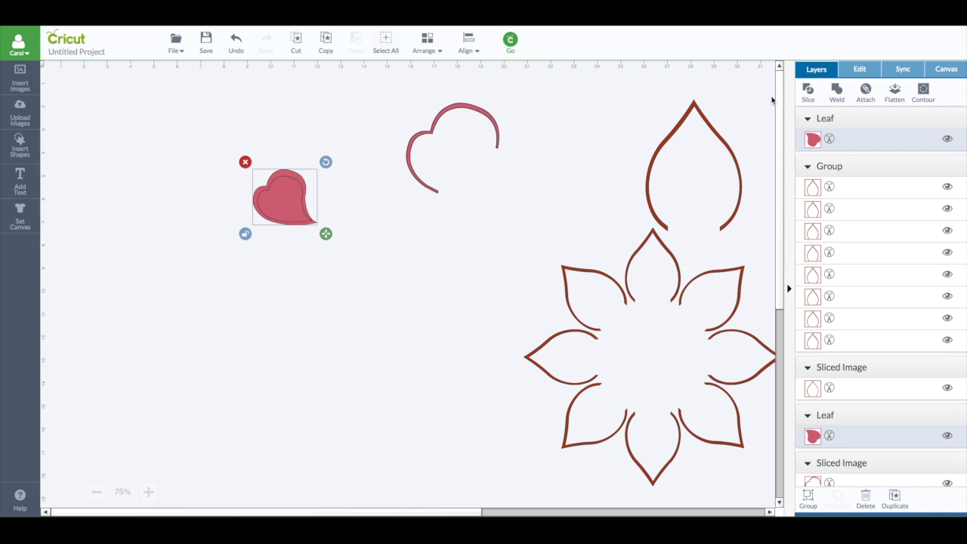
{"action": "left_click", "coordinate": [807, 93]}
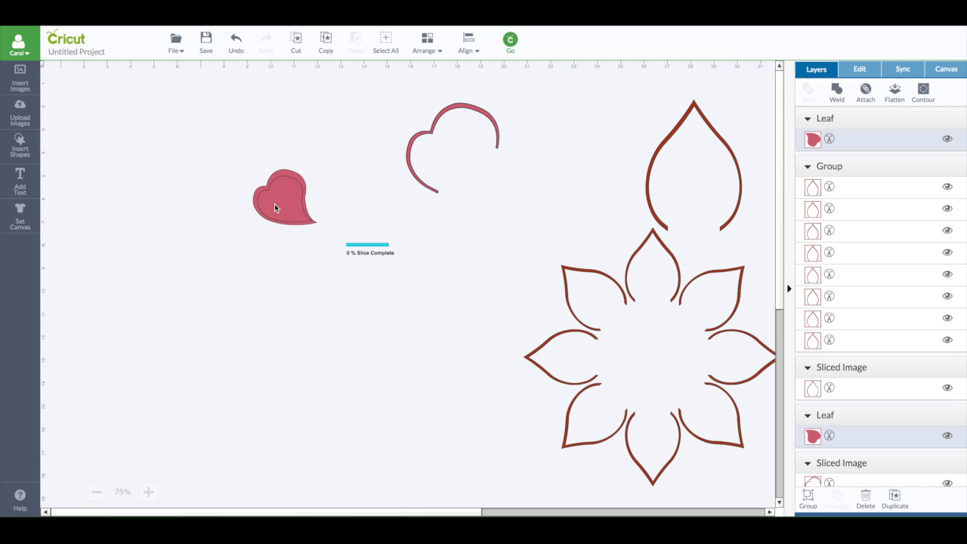
{"action": "left_click", "coordinate": [283, 199]}
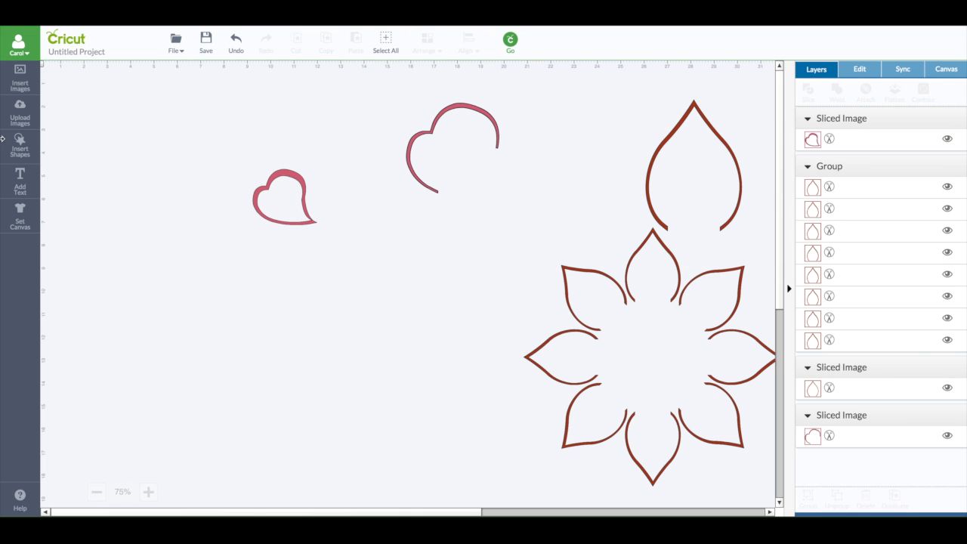
Add a circle and position it over the bottom tip of the heart outline
{"action": "left_click", "coordinate": [19, 143]}
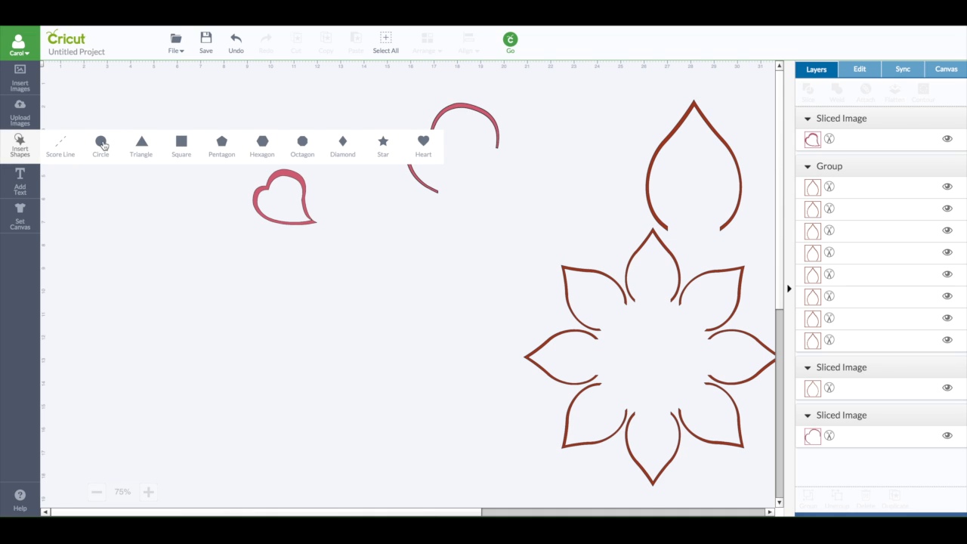
{"action": "left_click", "coordinate": [100, 145]}
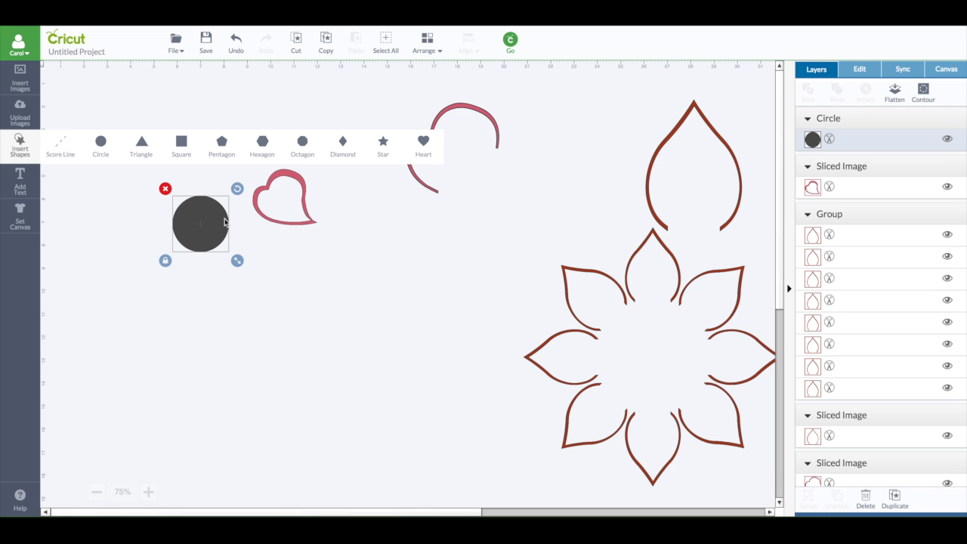
{"action": "left_click_drag", "start_coordinate": [199, 224], "coordinate": [302, 226]}
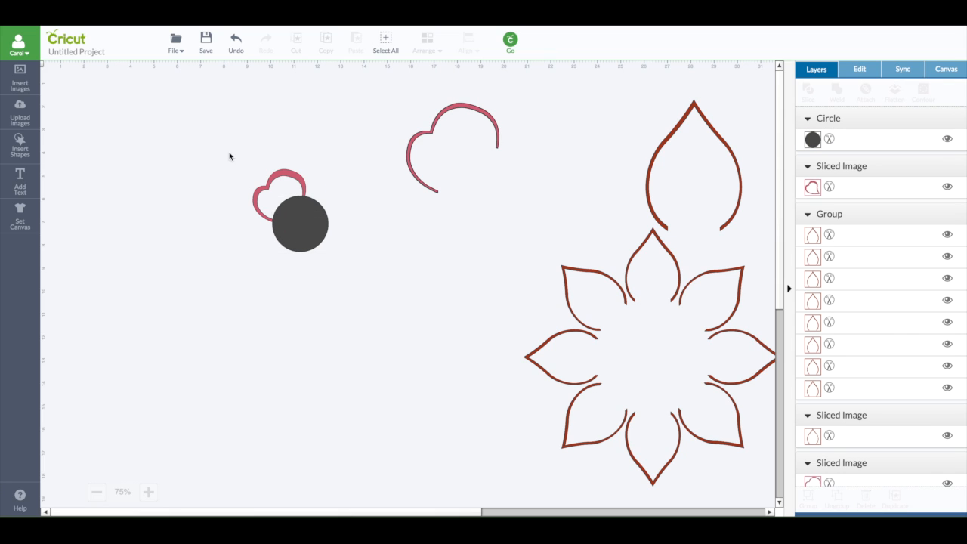
Slice the circle through the heart outline and remove a leftover sliced piece
{"action": "left_click", "coordinate": [299, 223]}
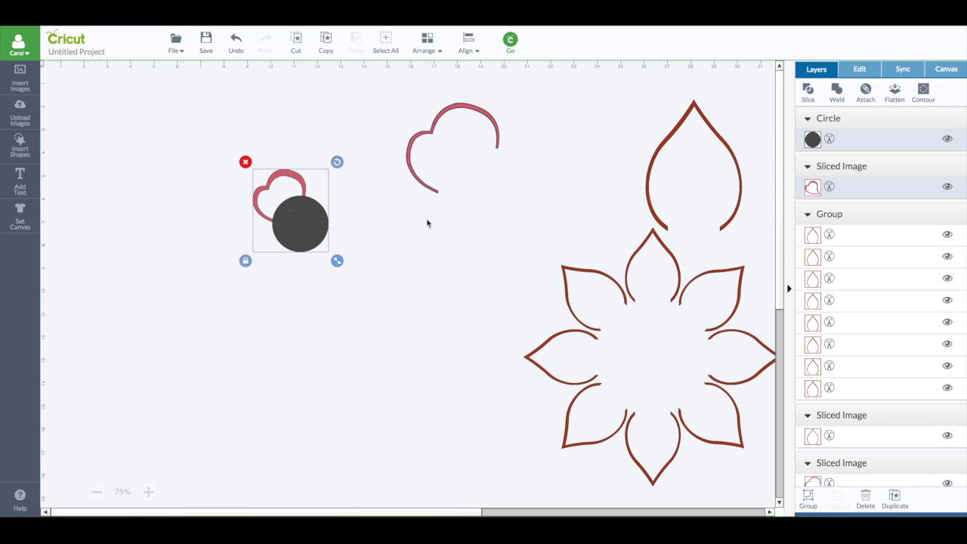
{"action": "left_click", "coordinate": [806, 90]}
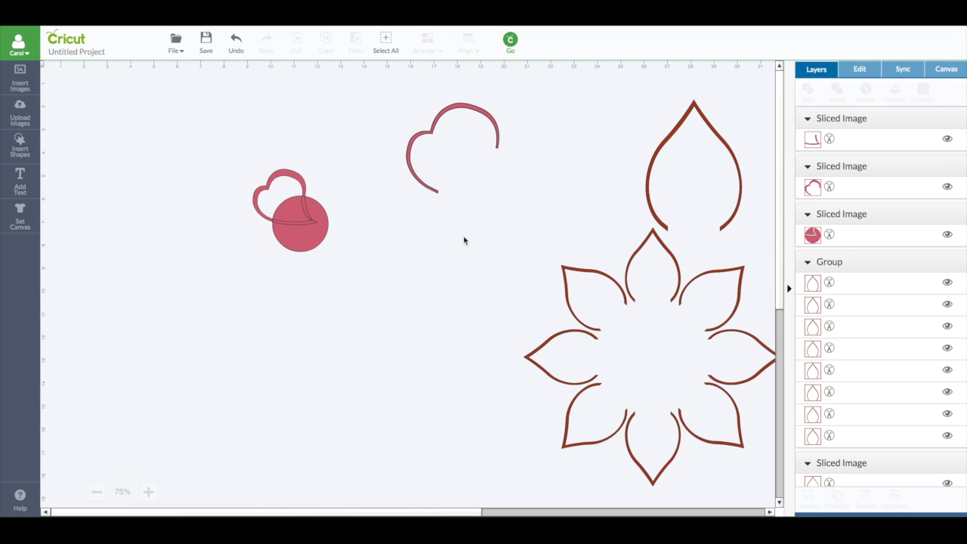
{"action": "left_click", "coordinate": [299, 224]}
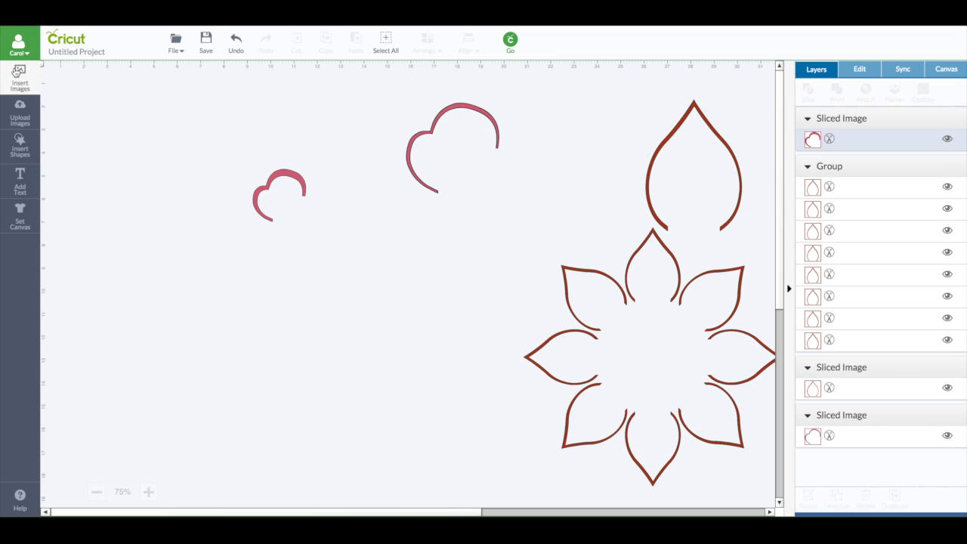
{"action": "mouse_move", "coordinate": [124, 113]}
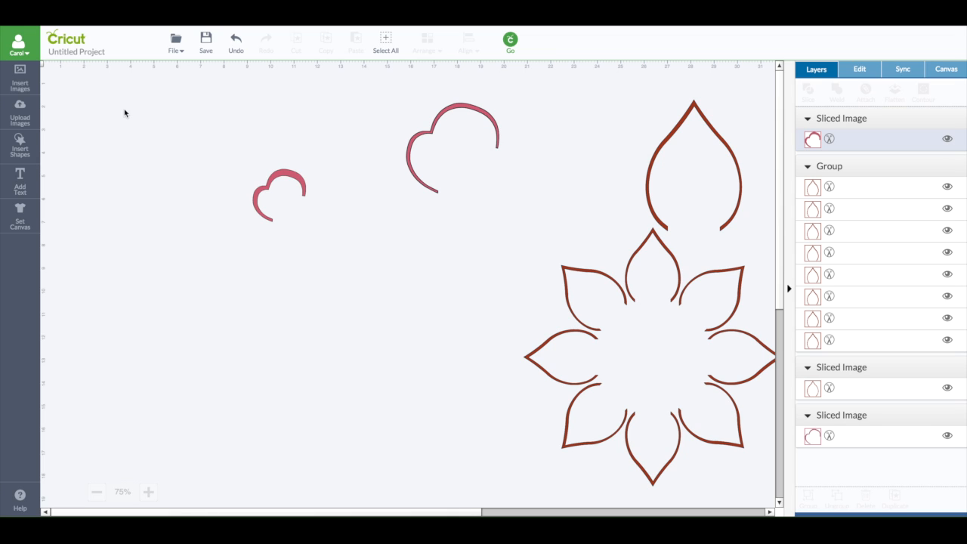
{"action": "mouse_move", "coordinate": [95, 172]}
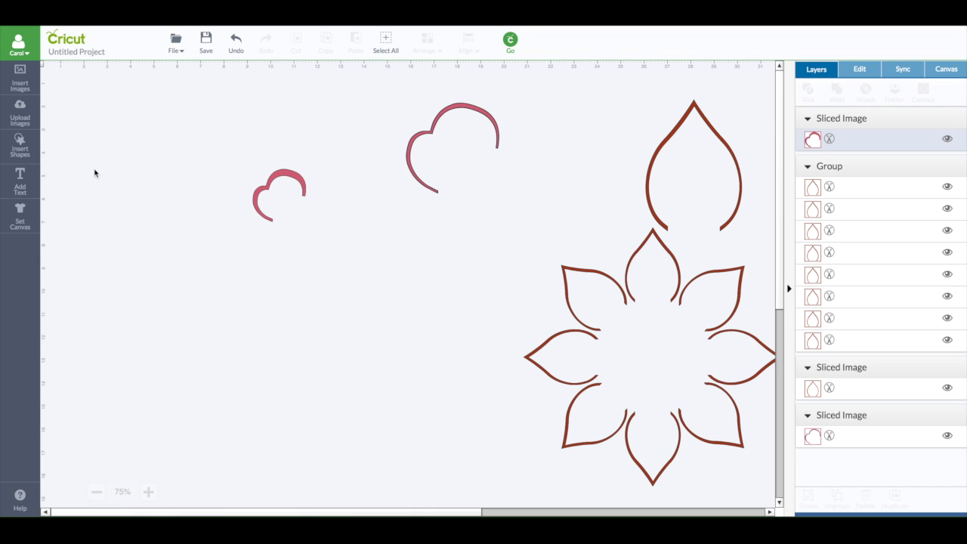
{"action": "mouse_move", "coordinate": [335, 184]}
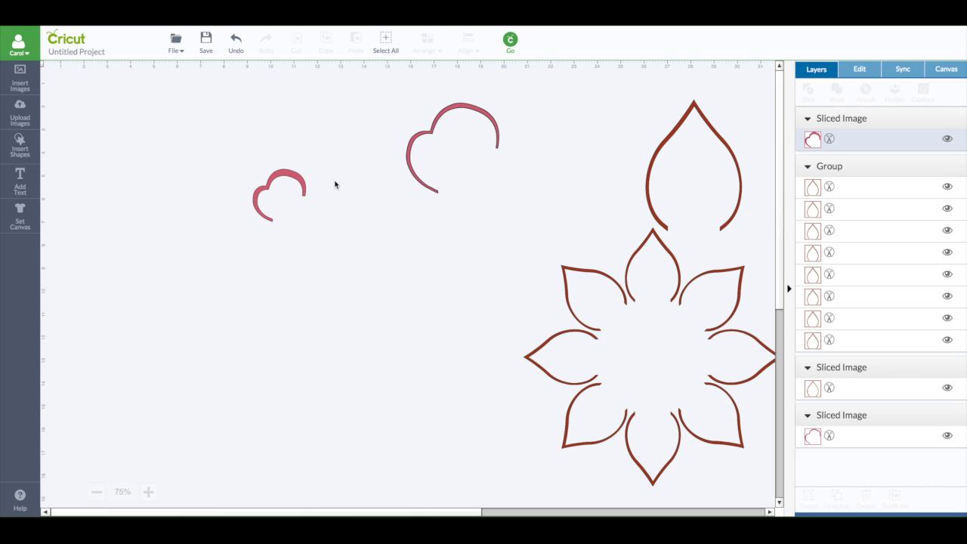
{"action": "mouse_move", "coordinate": [477, 179]}
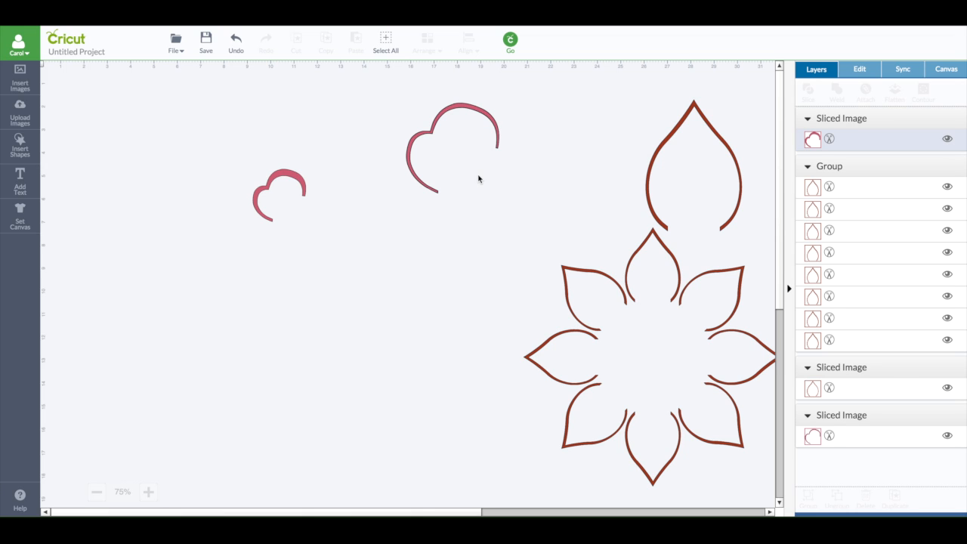
{"action": "mouse_move", "coordinate": [492, 160]}
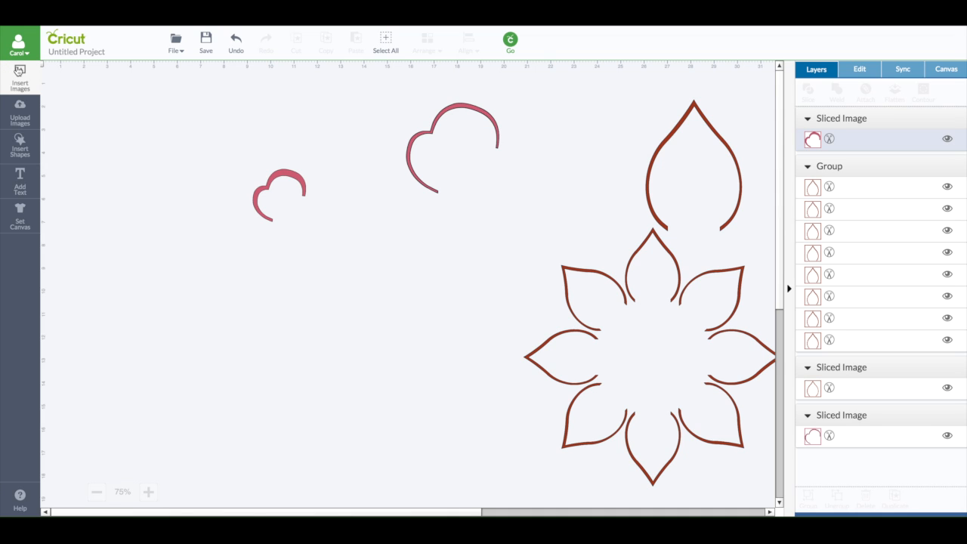
{"action": "mouse_move", "coordinate": [290, 178]}
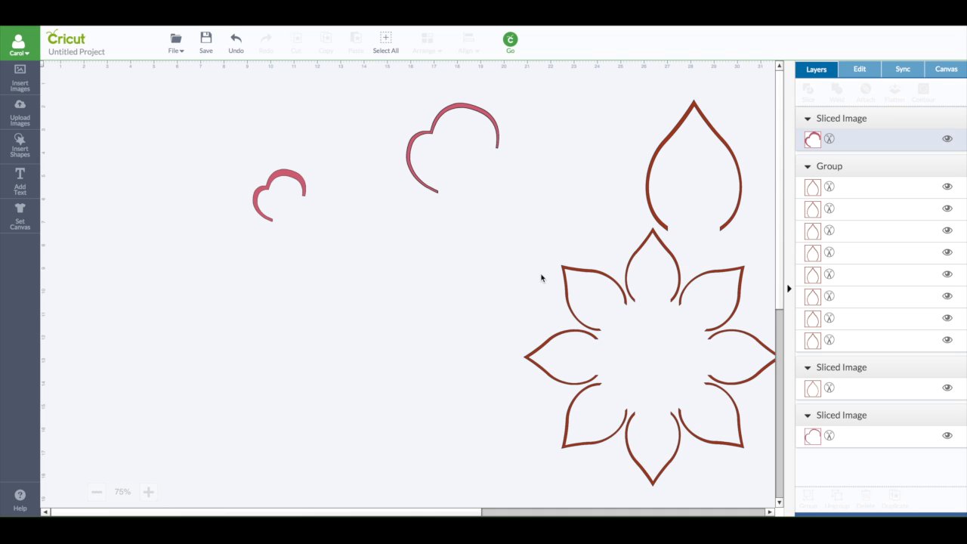
{"action": "mouse_move", "coordinate": [456, 251]}
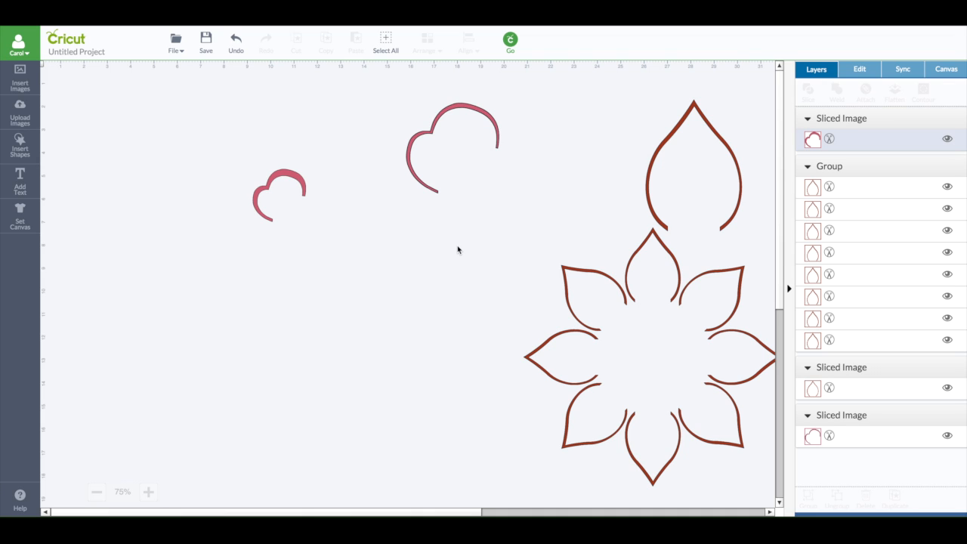